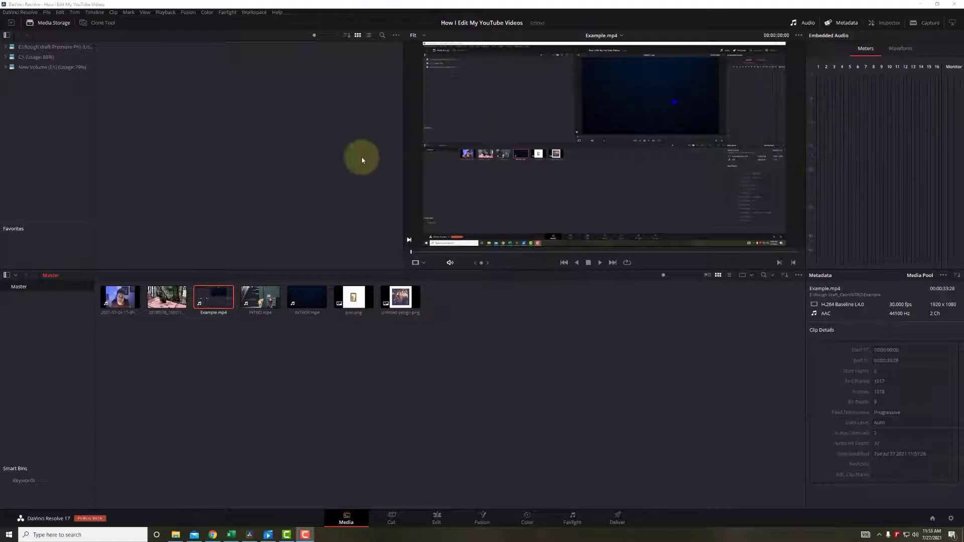
mouse_move(46, 29)
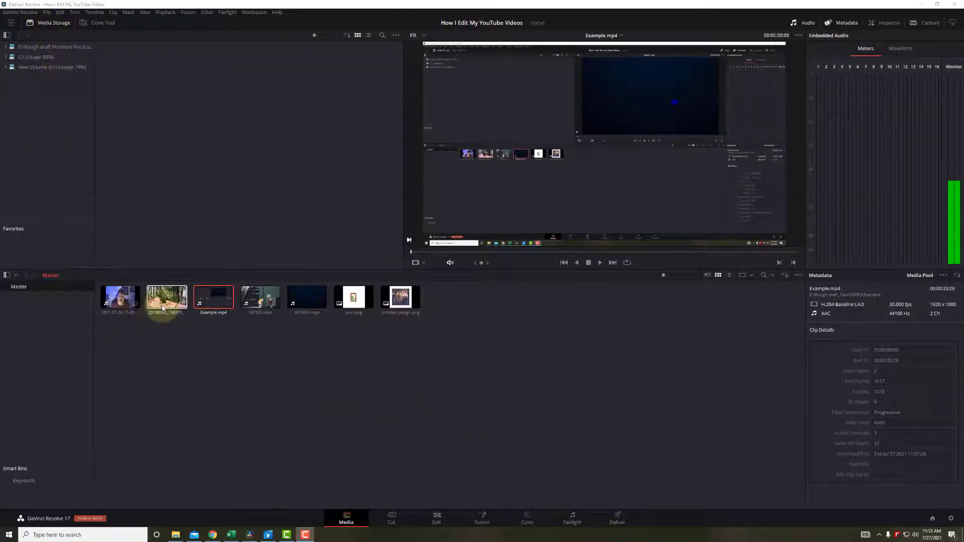
- Preview the imported media clips and move to the Edit page
left_click(353, 295)
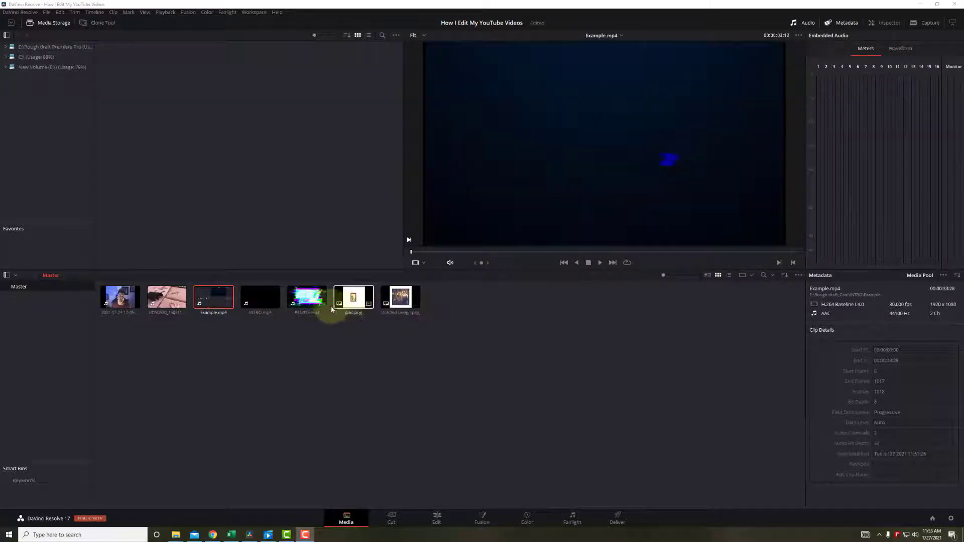
left_click(354, 298)
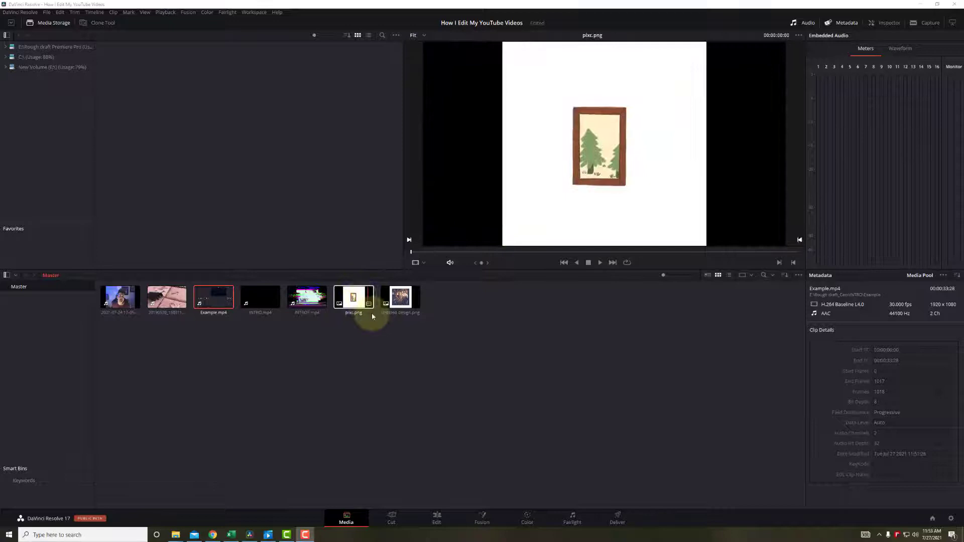
left_click(213, 297)
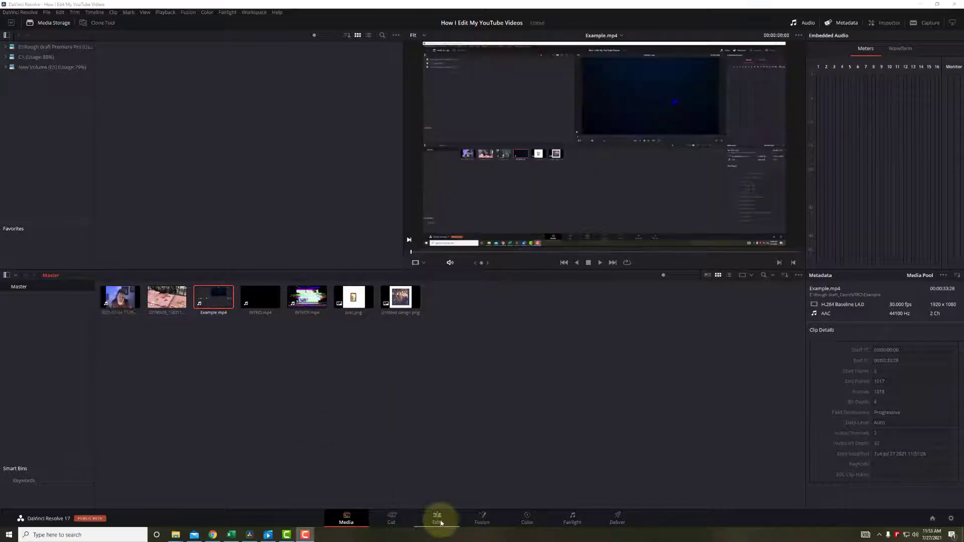
left_click(437, 518)
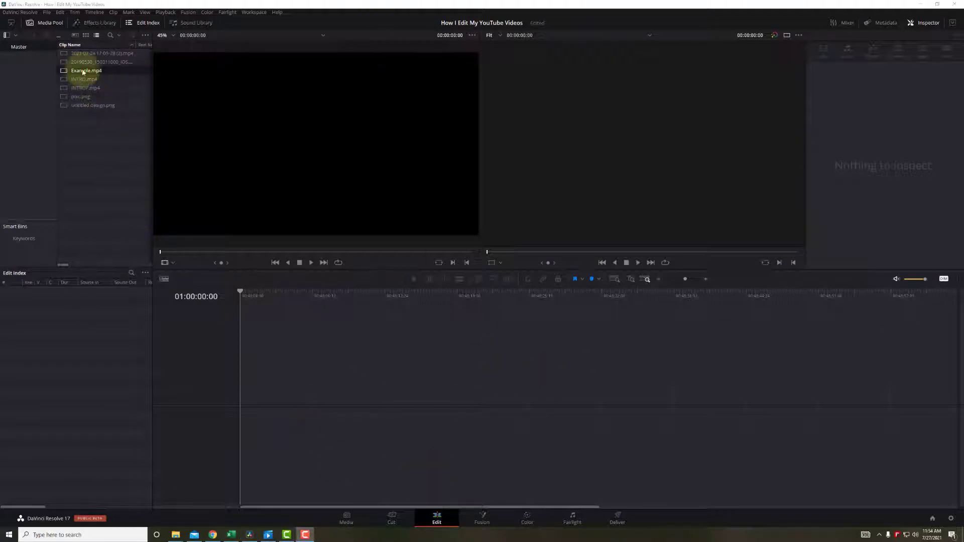
mouse_move(97, 60)
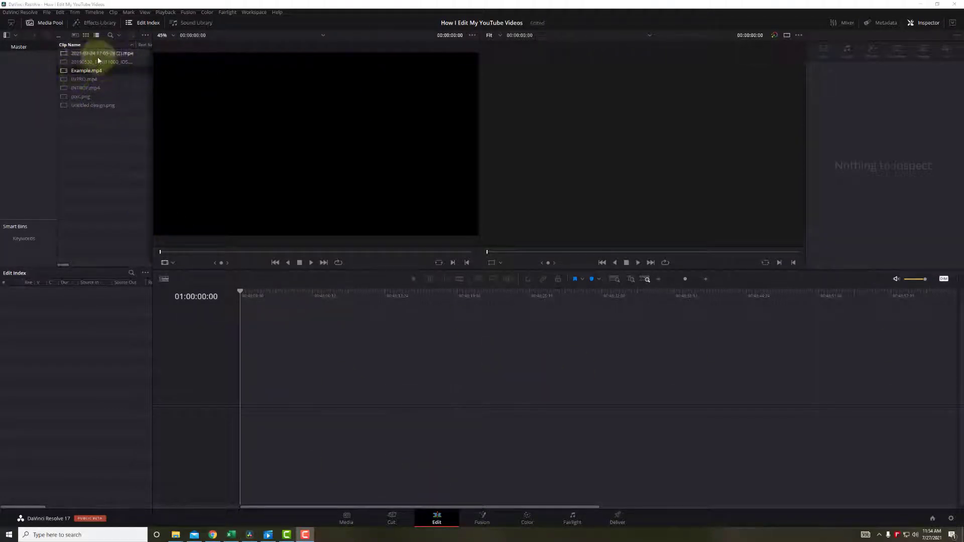
mouse_move(118, 134)
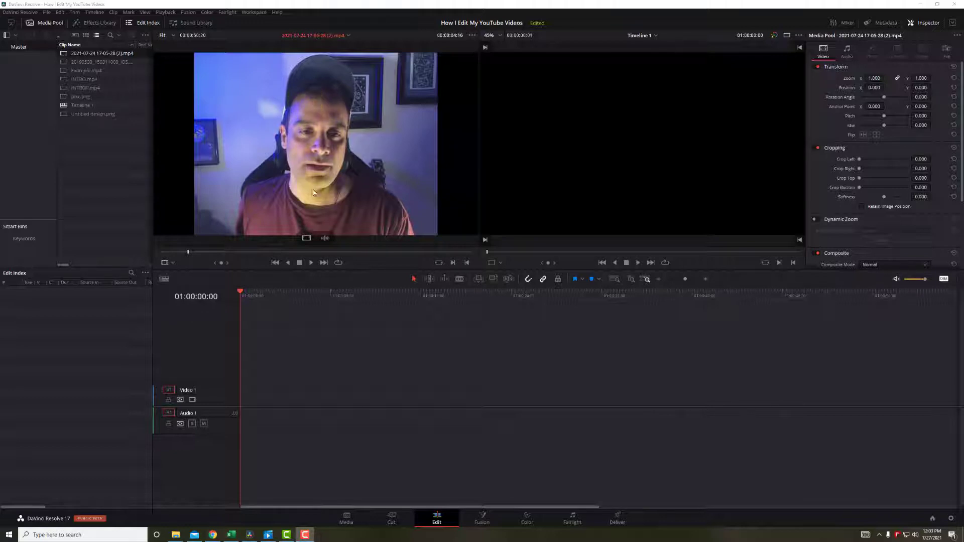
- Append the webcam recording to a new timeline, play it back and arm the Blade tool
left_click(84, 78)
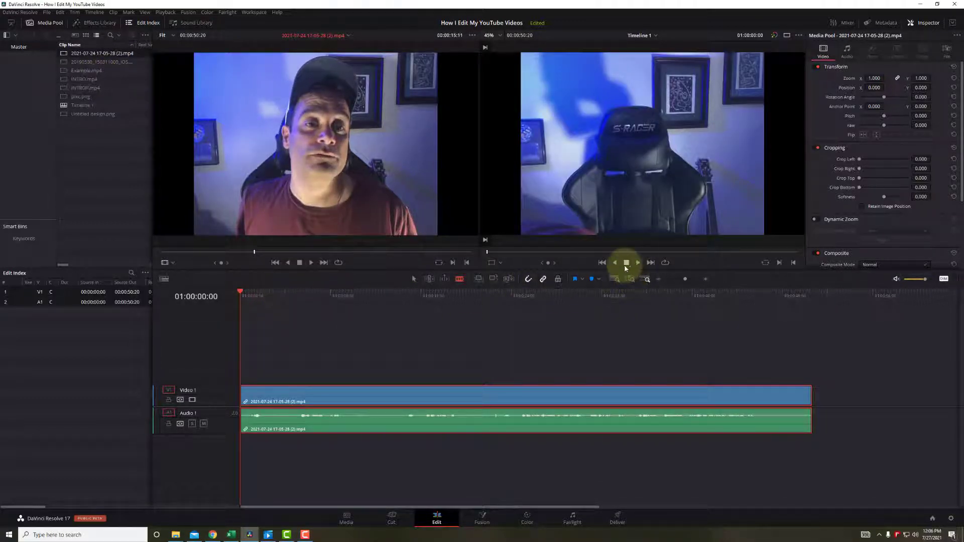
left_click(625, 263)
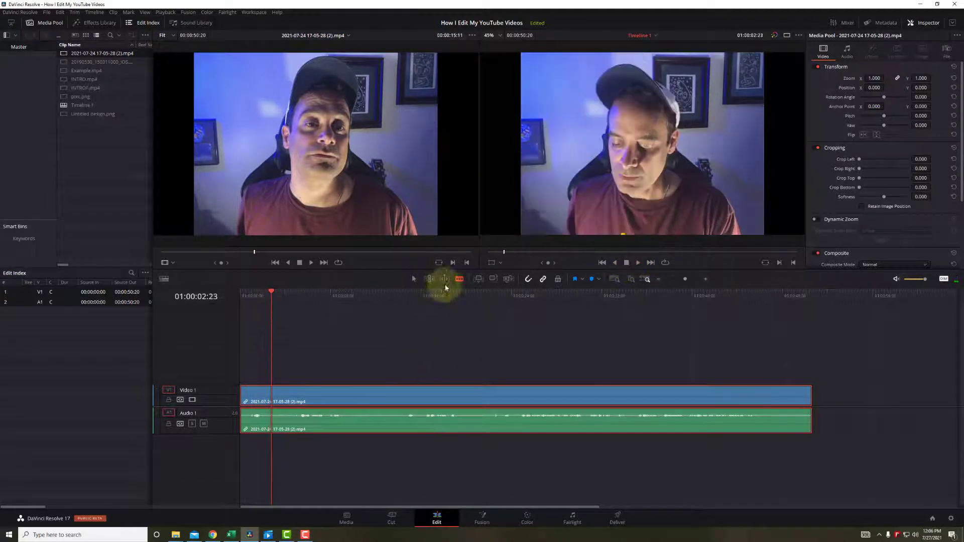
left_click(637, 262)
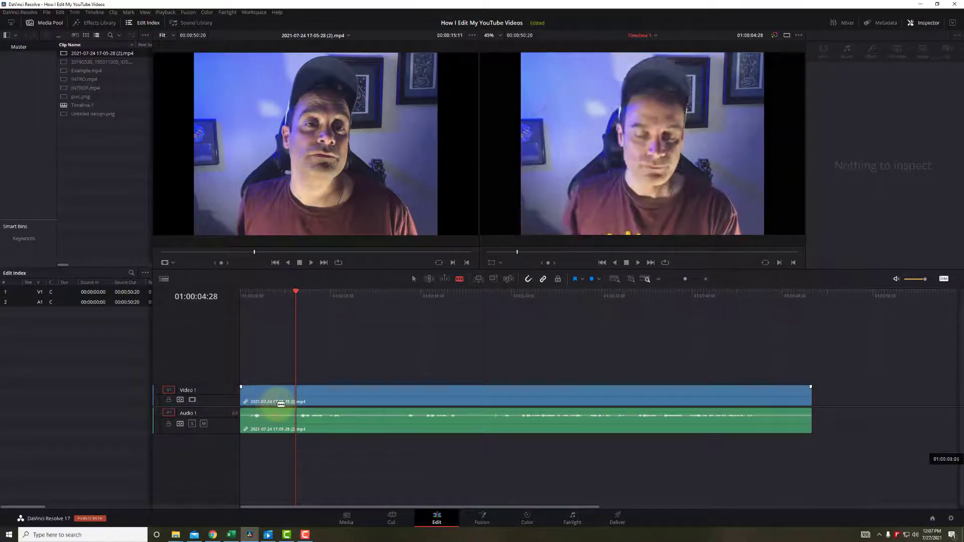
- Split the webcam clip at about 4 s and 11 s so the middle piece can be ripple deleted
left_click(295, 400)
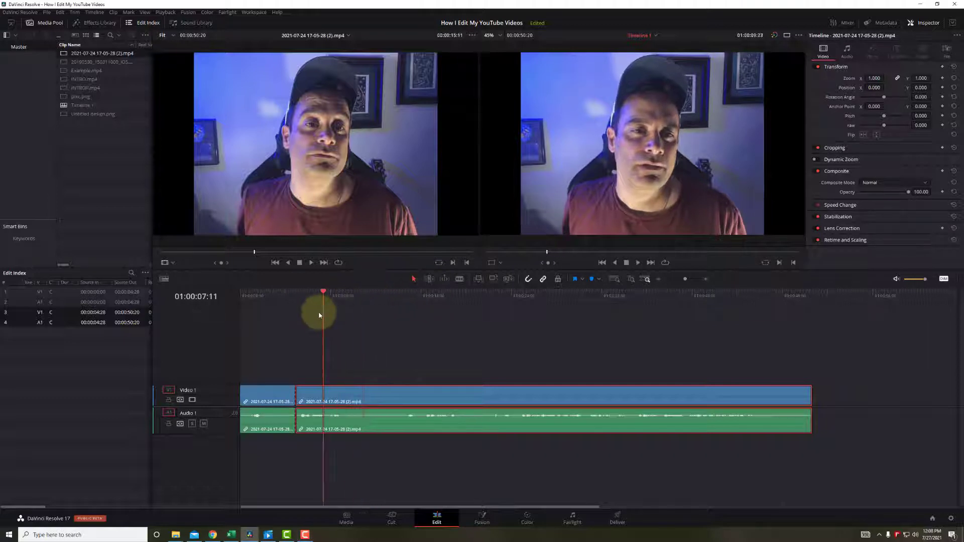
left_click(344, 291)
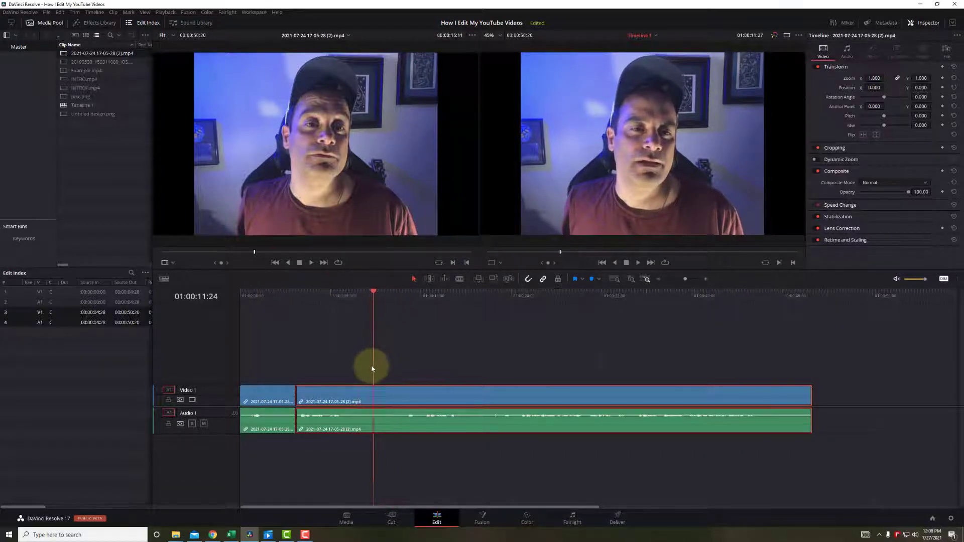
left_click(388, 292)
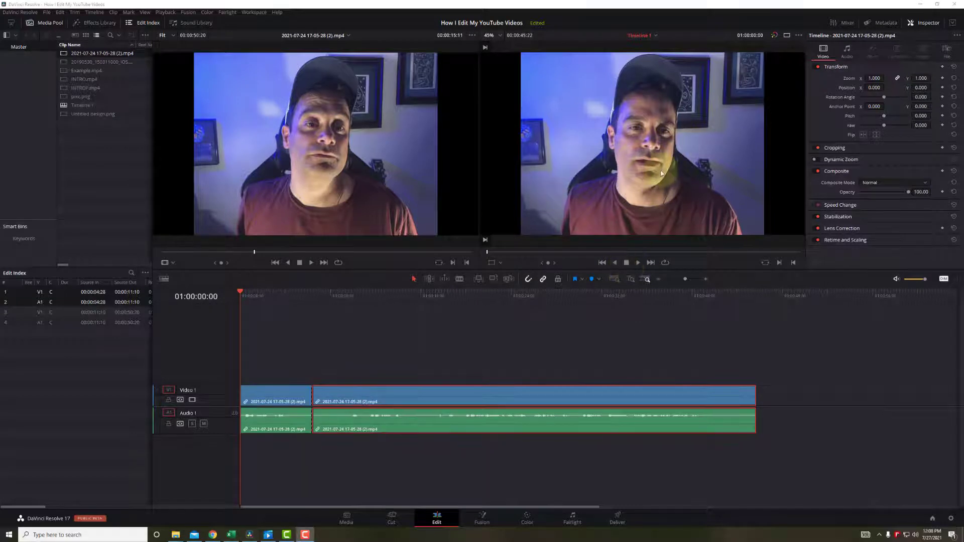
- Insert INTROF.mp4 after the first webcam piece and play the timeline to check it
left_click(347, 399)
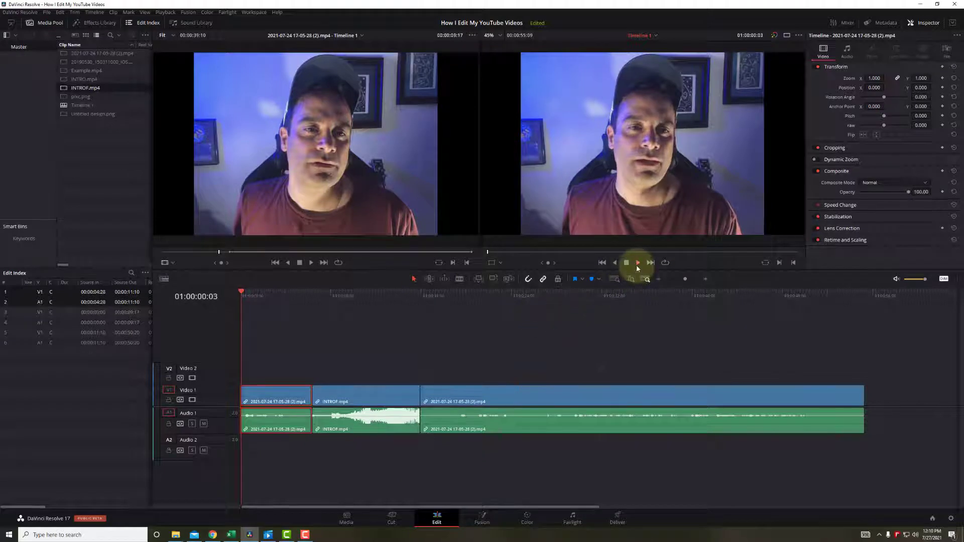
left_click(626, 262)
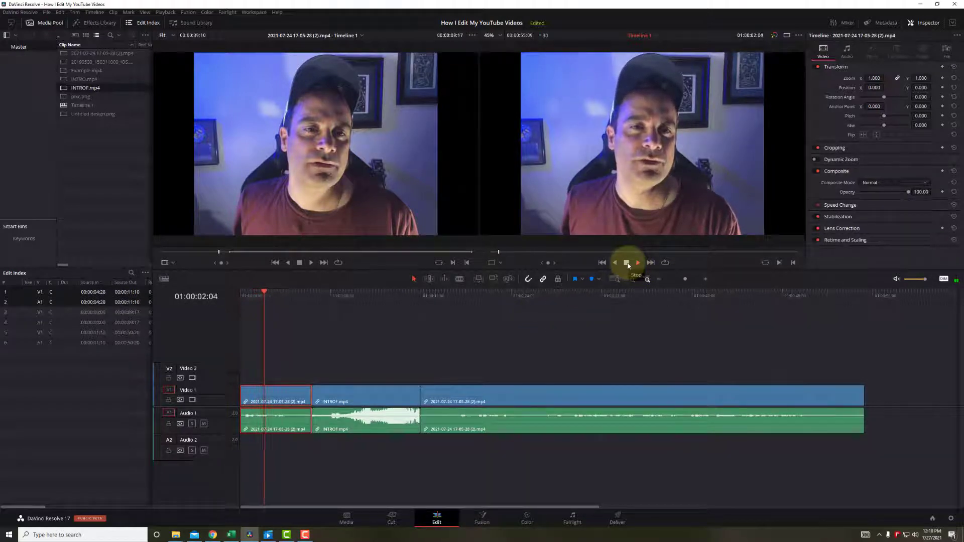
left_click(637, 262)
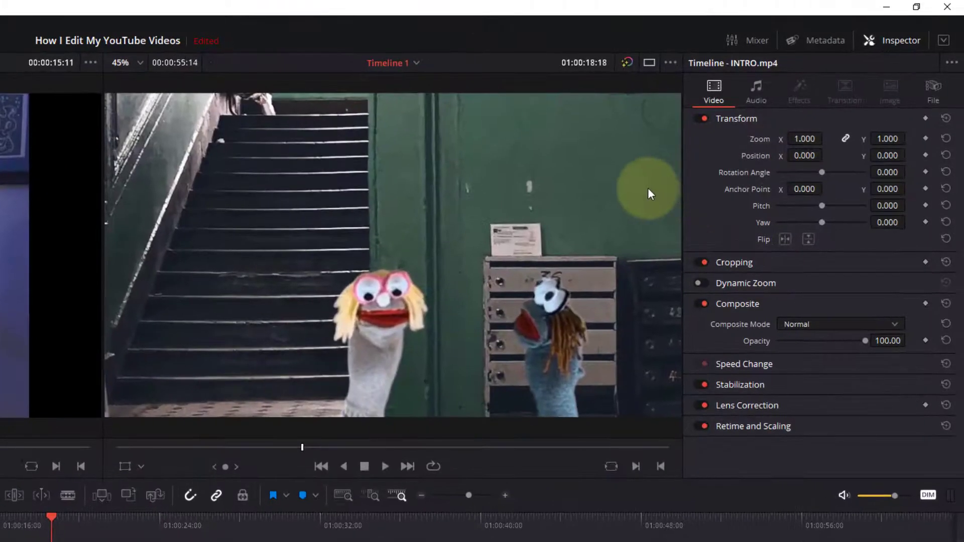
mouse_move(462, 328)
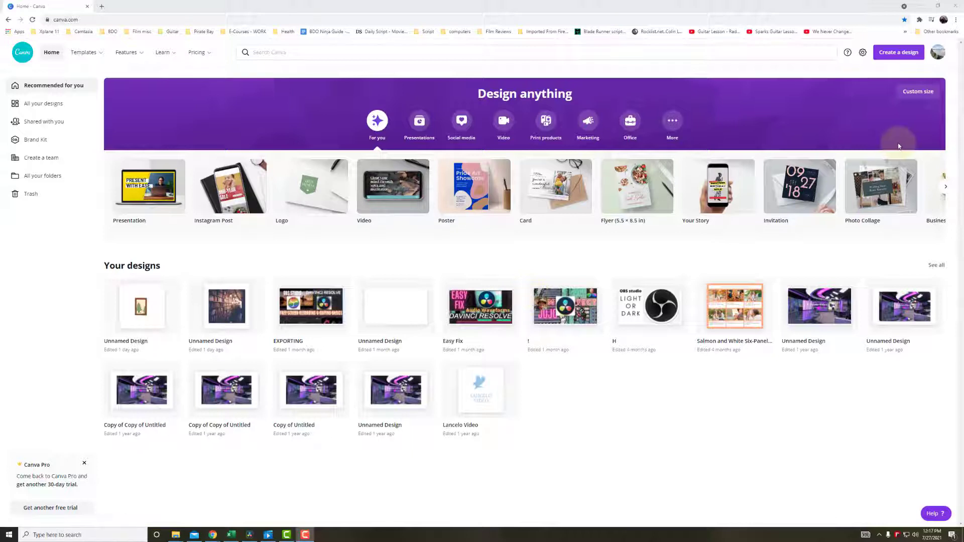
mouse_move(870, 118)
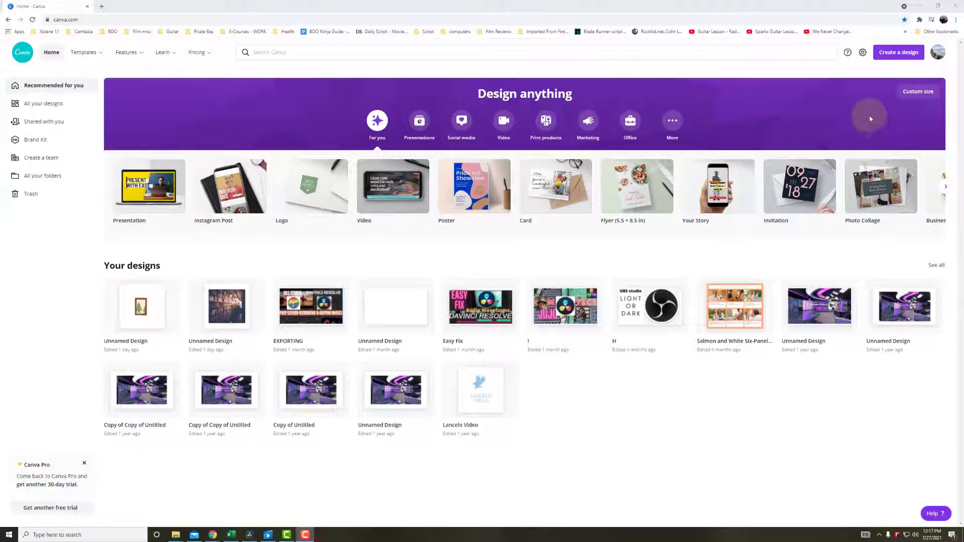
- Create a new custom-size Canva design of 2000 × 2000 px
left_click(916, 91)
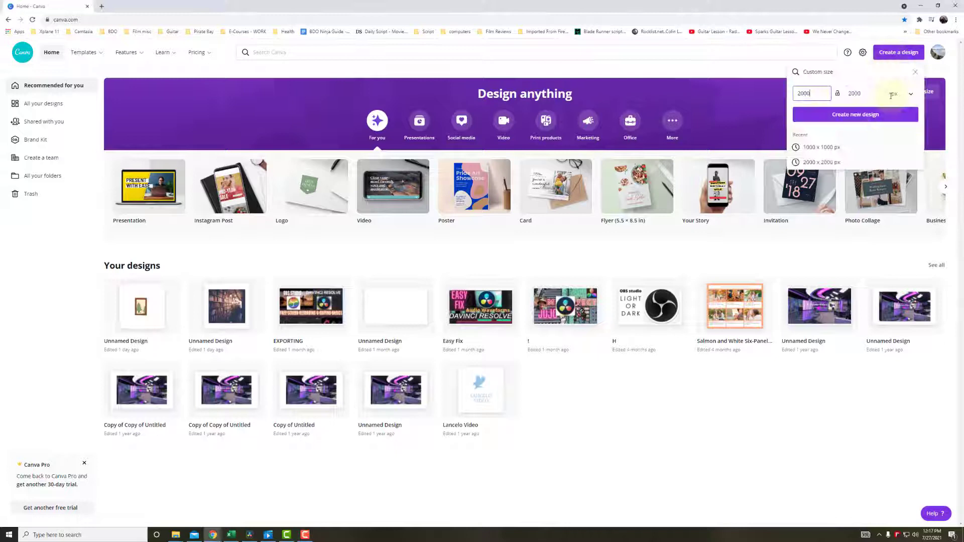
left_click(854, 114)
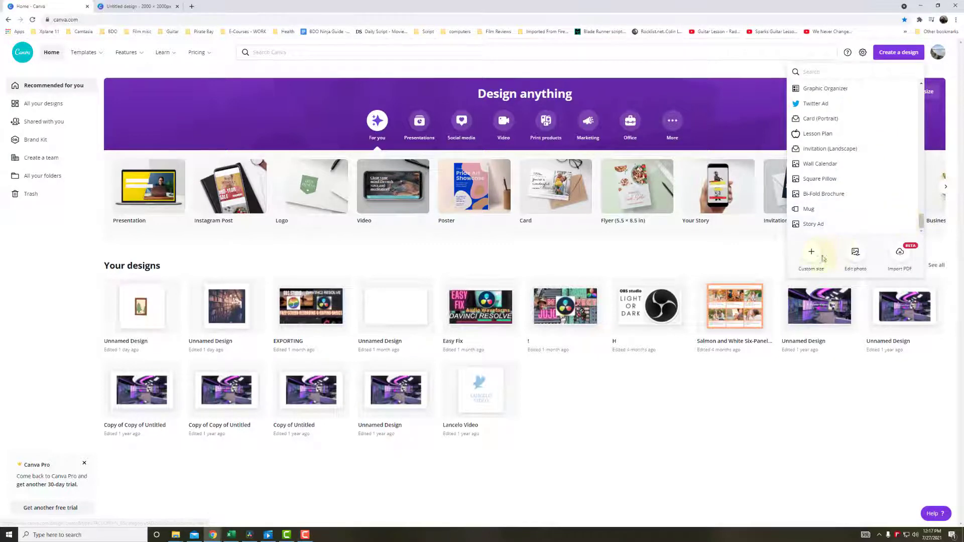
left_click(812, 255)
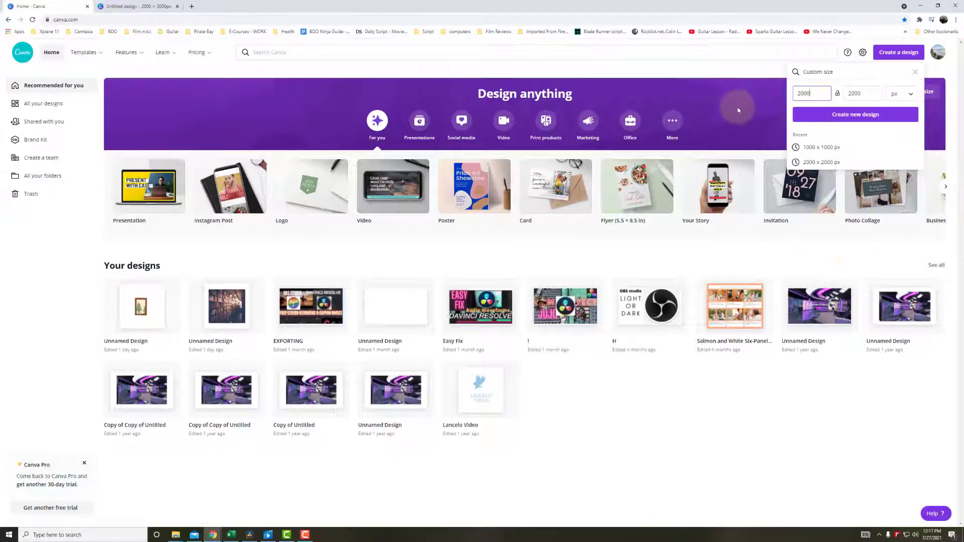
triple_click(810, 93)
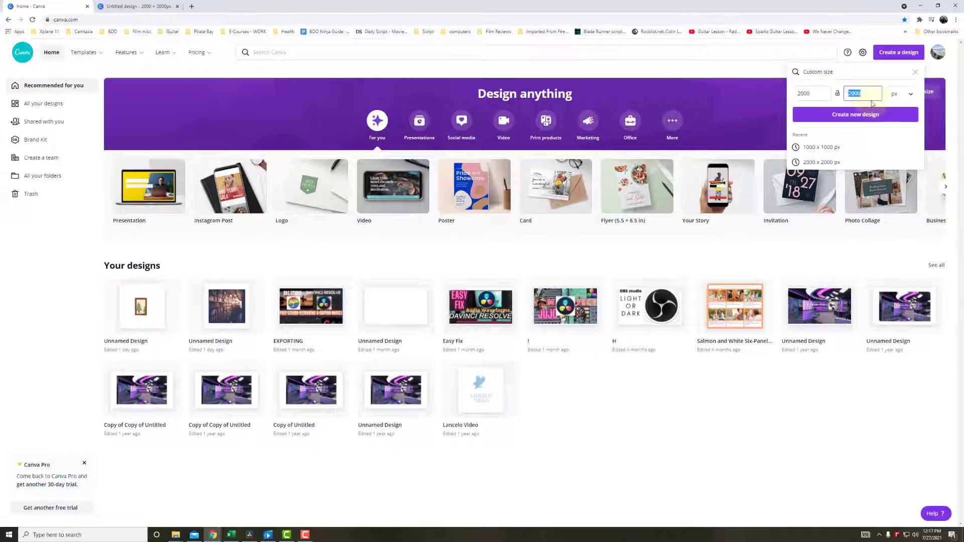
left_click(854, 114)
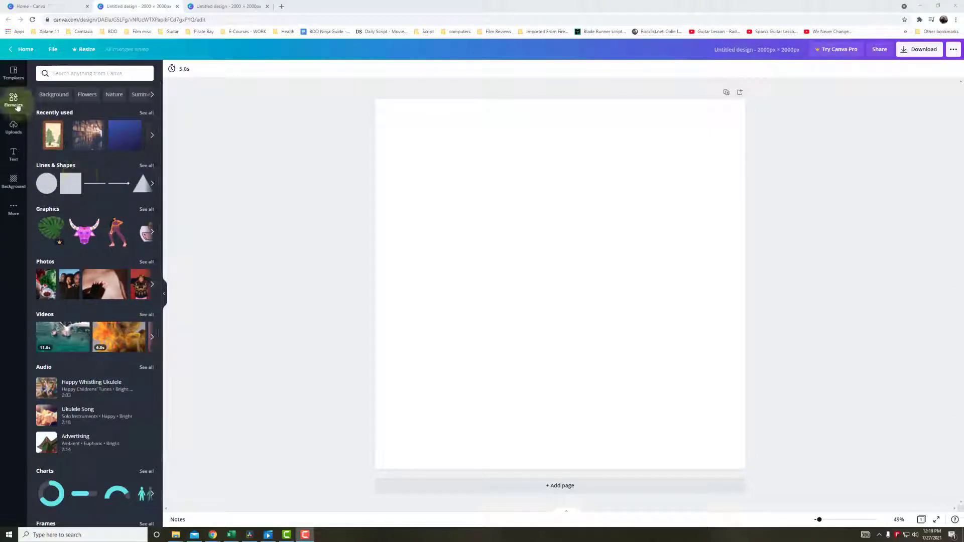
- Search 'picture' in Elements, place the tree picture frame, and download the design as PNG
type("picture")
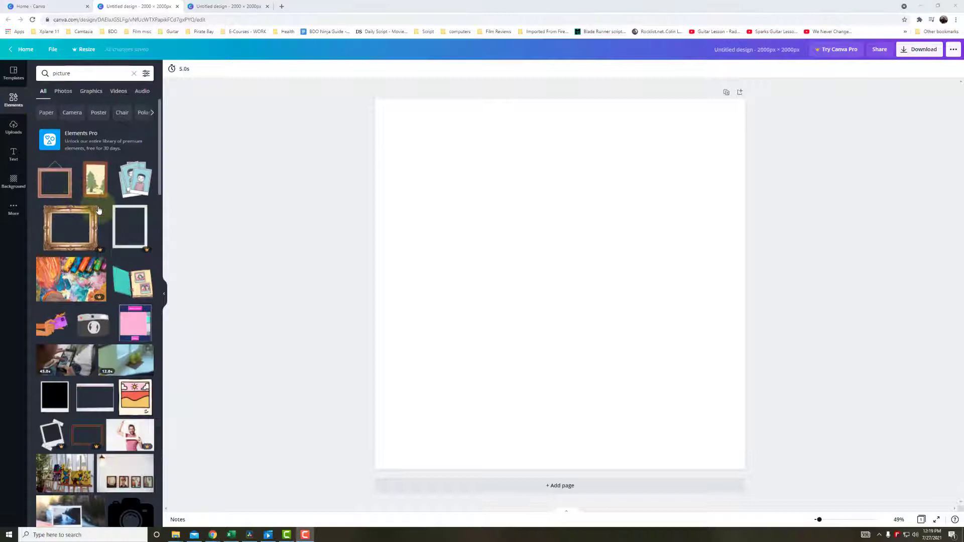
mouse_move(96, 179)
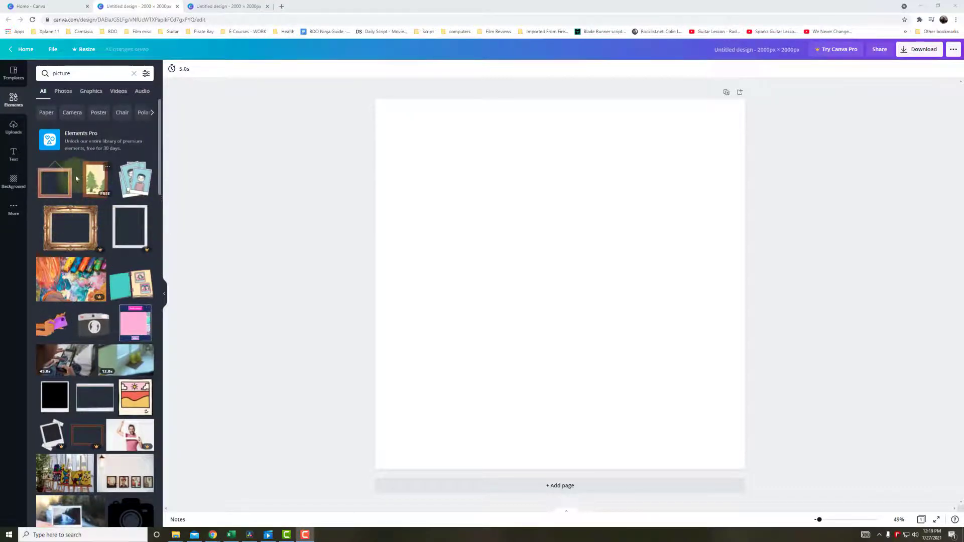
scroll("down", 3)
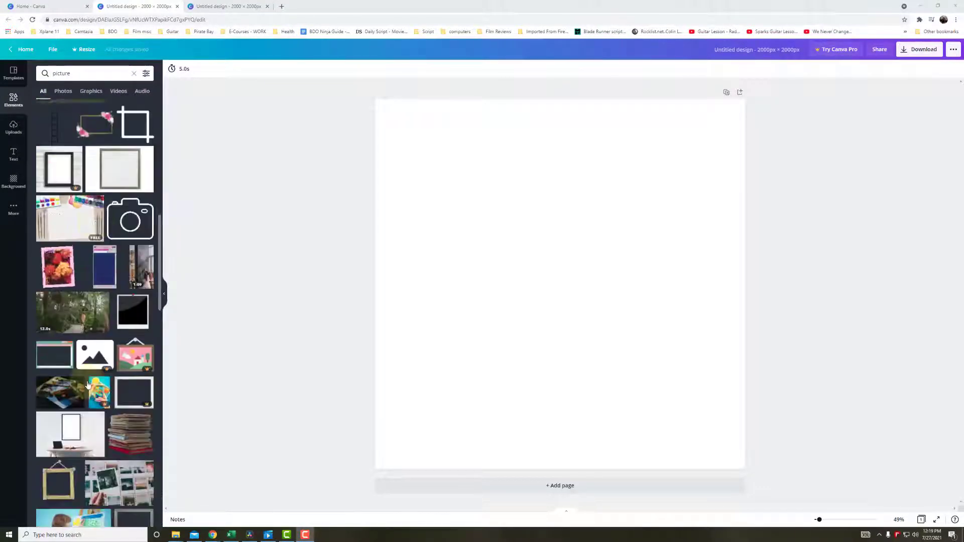
scroll("down", 3)
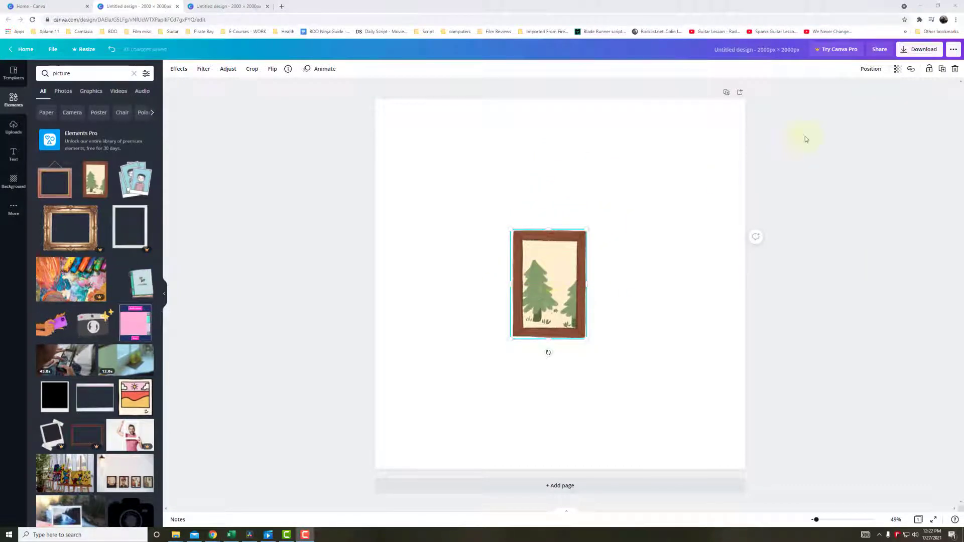
left_click(919, 49)
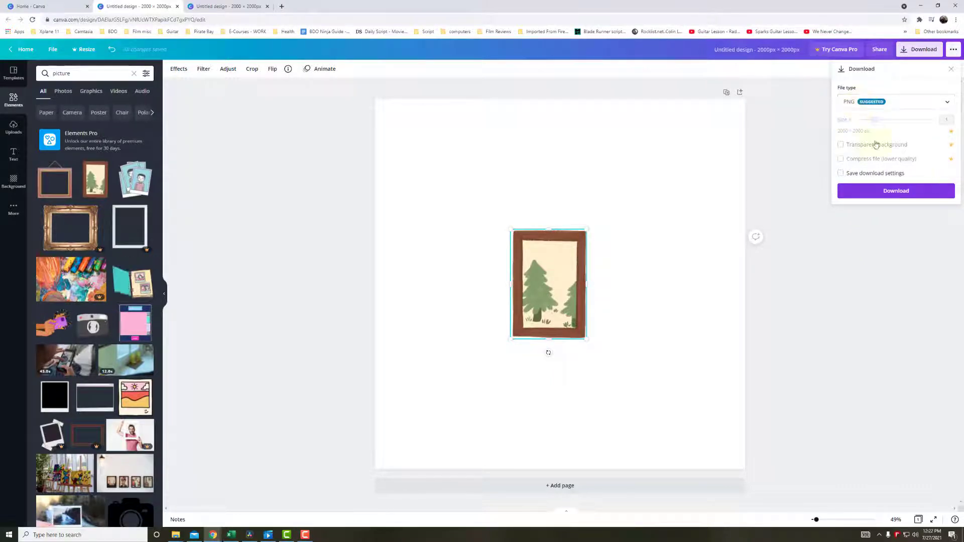
left_click(895, 191)
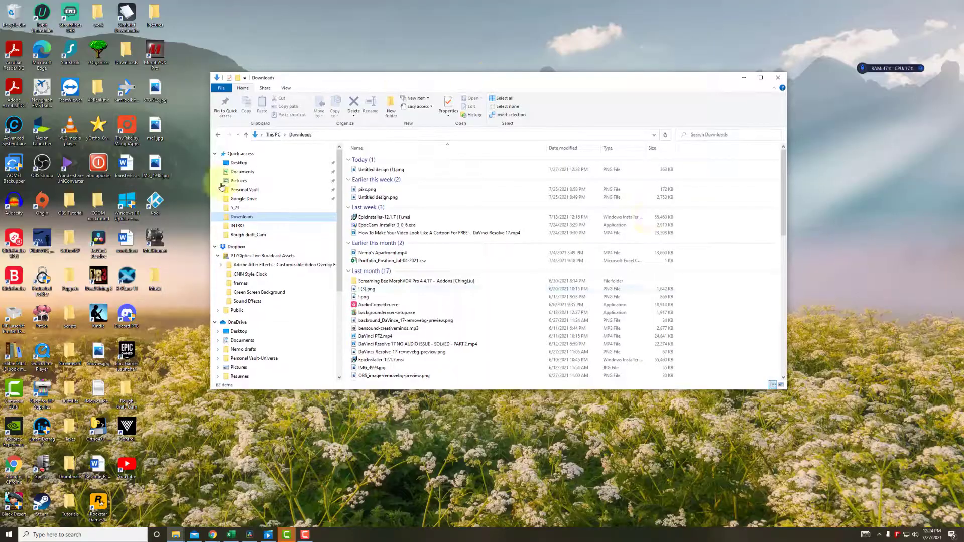
- Pick Untitled design (1).png in today's Downloads and minimize File Explorer
left_click(380, 169)
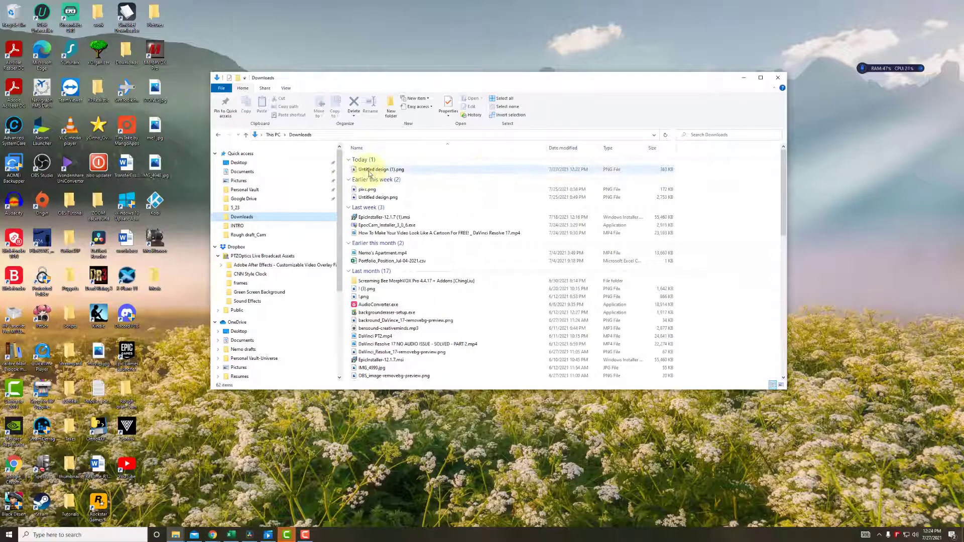
left_click(382, 169)
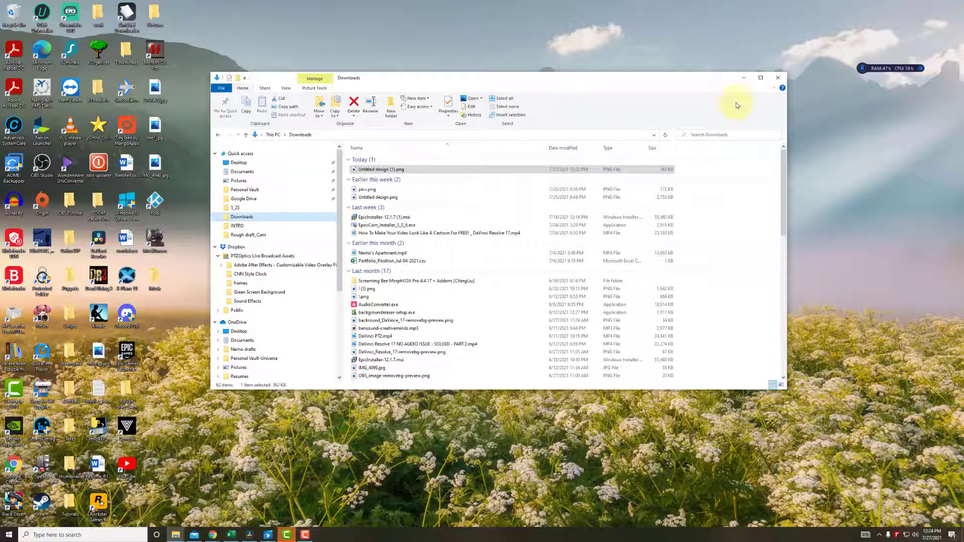
left_click(286, 534)
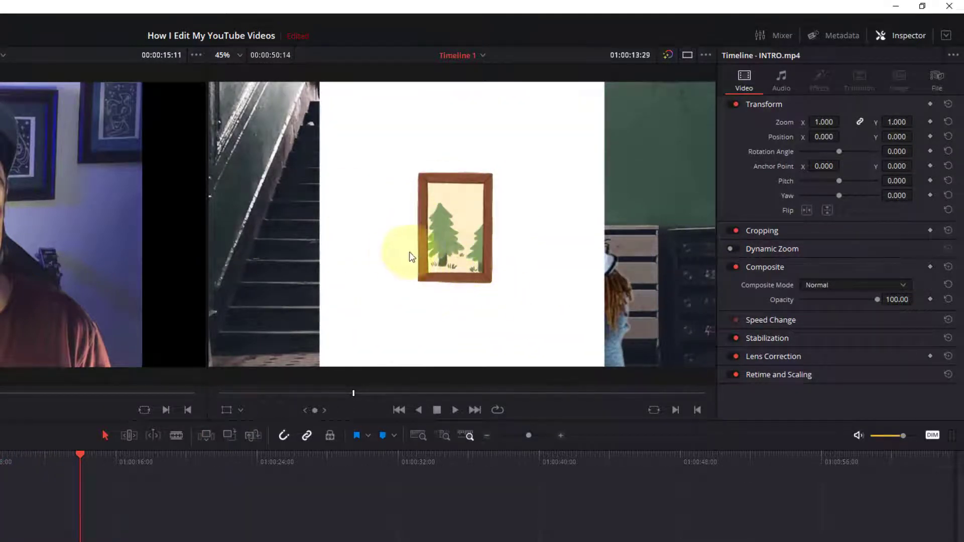
mouse_move(670, 147)
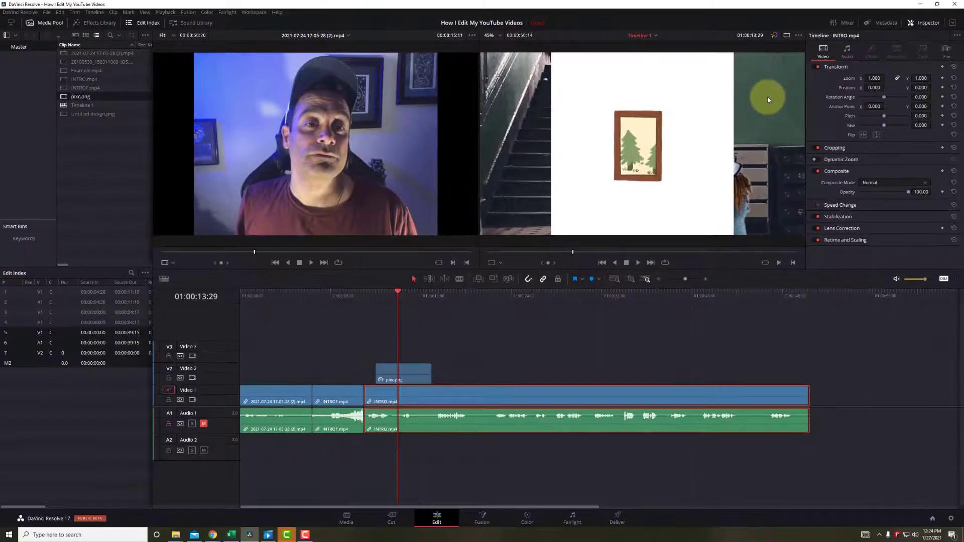
- Select the pixc.png clip on Video 2 to adjust its zoom in the Inspector
left_click(403, 374)
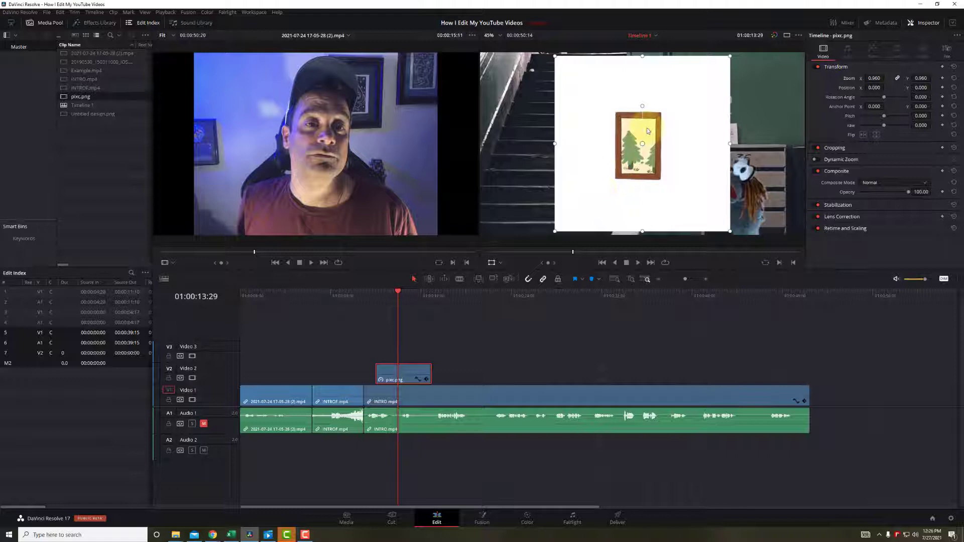
mouse_move(695, 98)
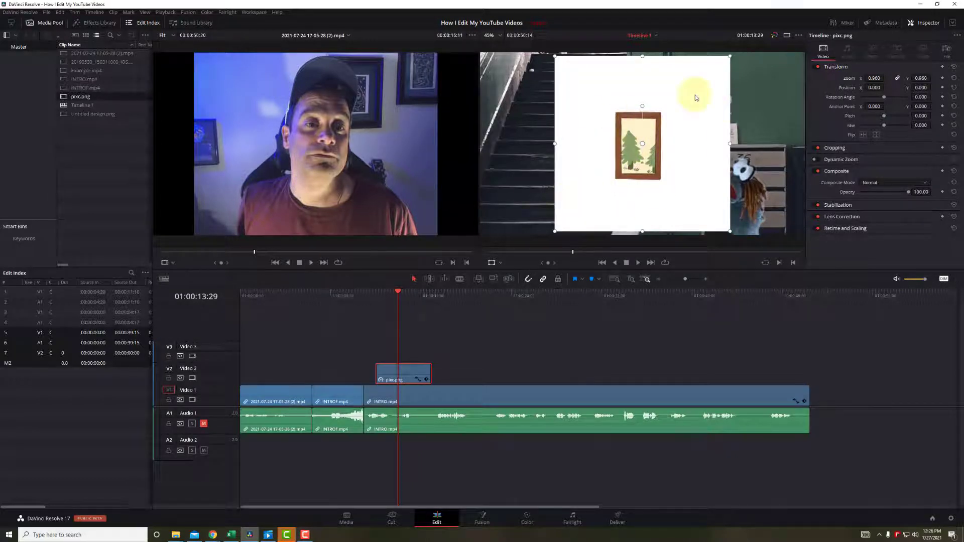
mouse_move(495, 264)
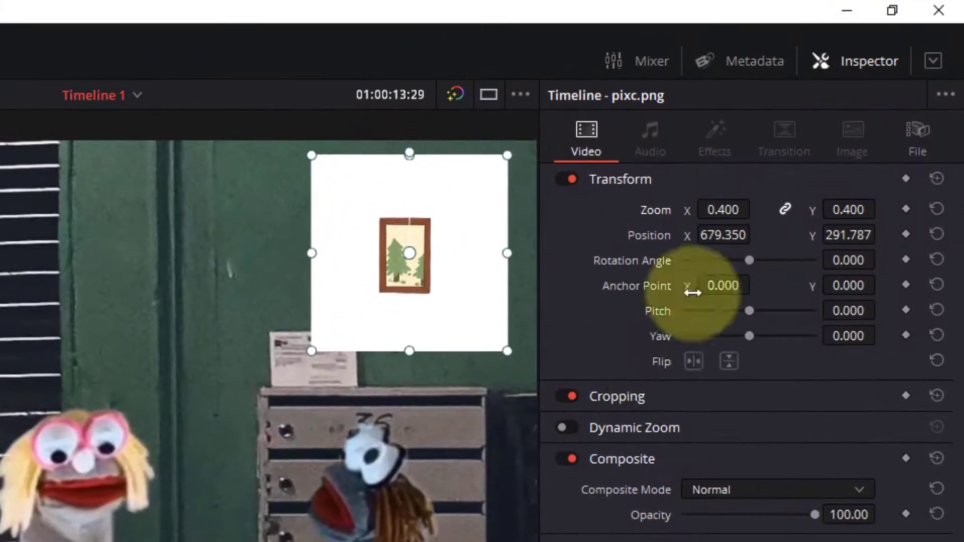
mouse_move(834, 416)
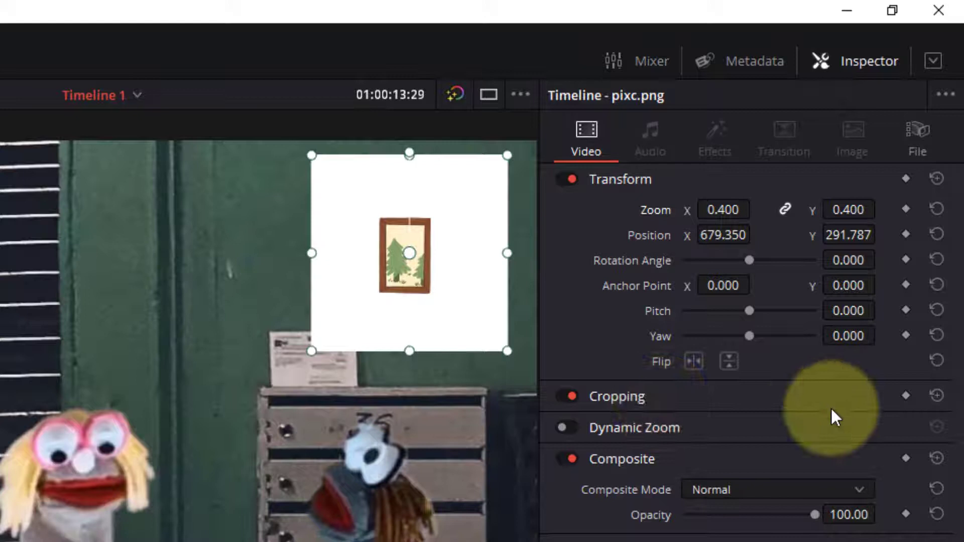
- Reveal the Cropping controls to trim the white background around the tree frame
scroll("down", 3)
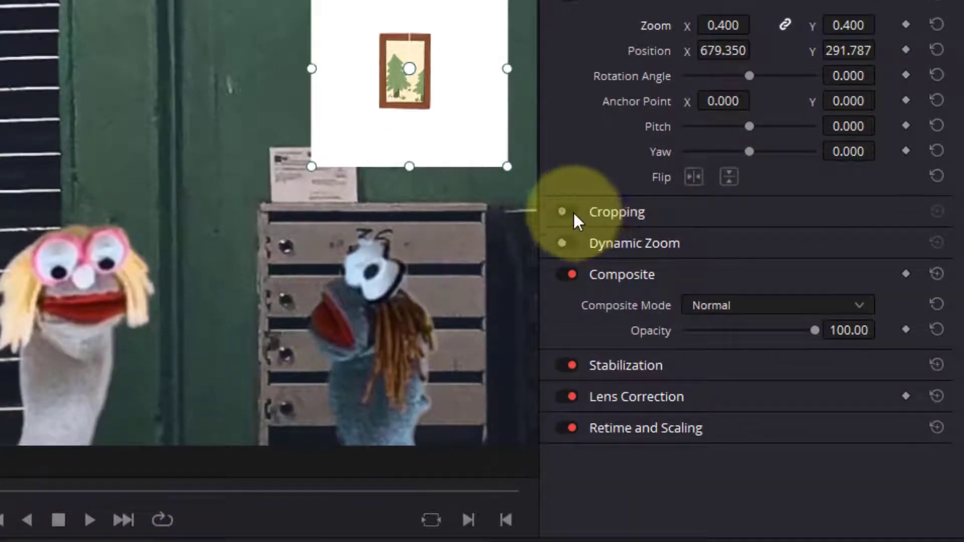
left_click(616, 211)
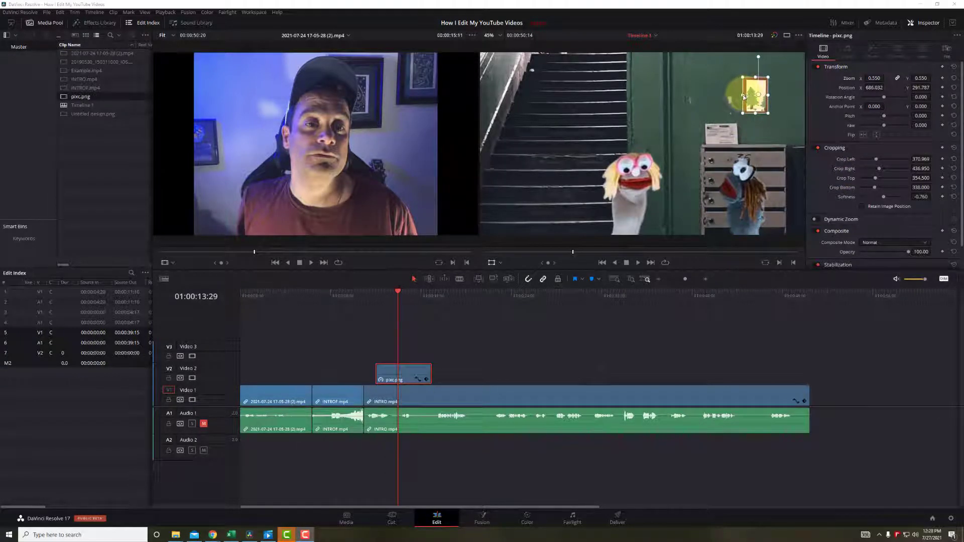
- Set INTRO.mp4 zoom to 1.140 and play back the scene with the frame on the wall
left_click(836, 66)
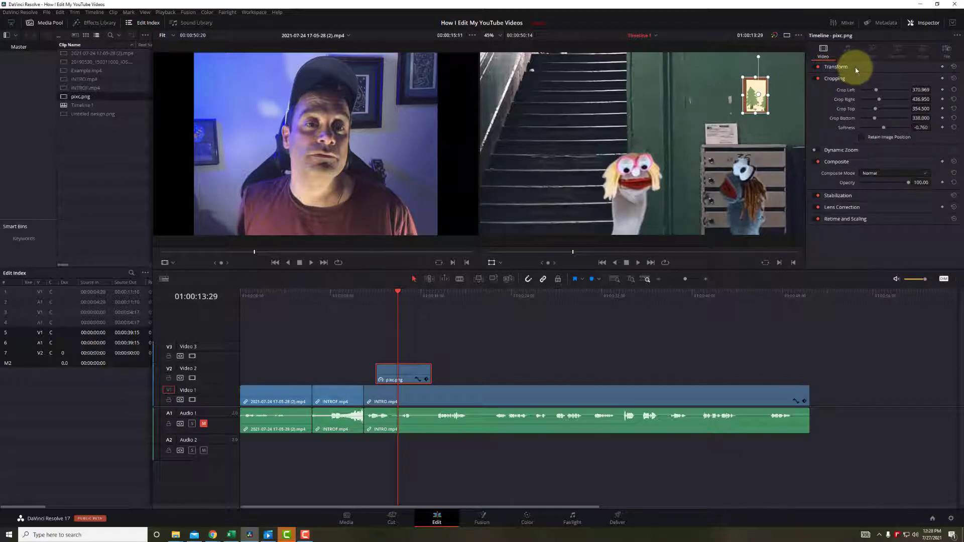
left_click(837, 66)
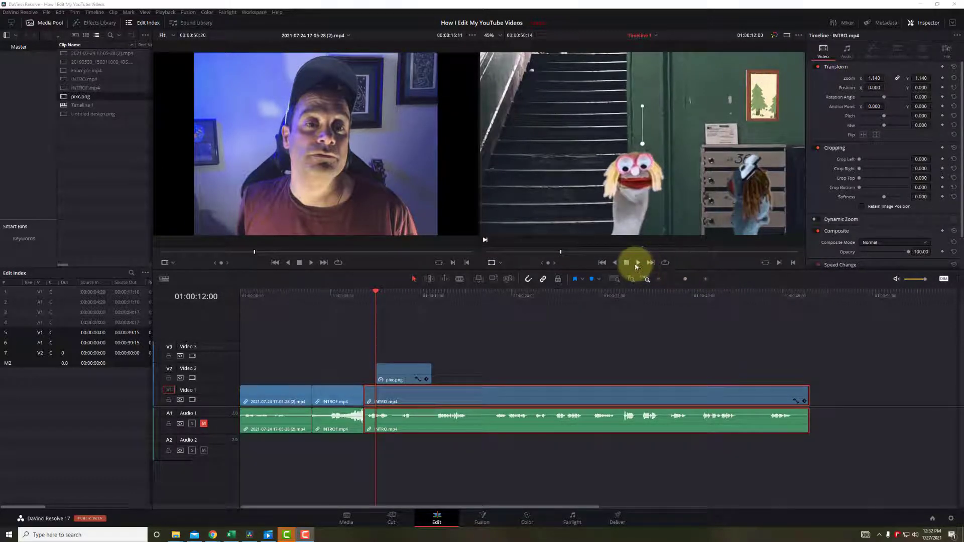
left_click(636, 262)
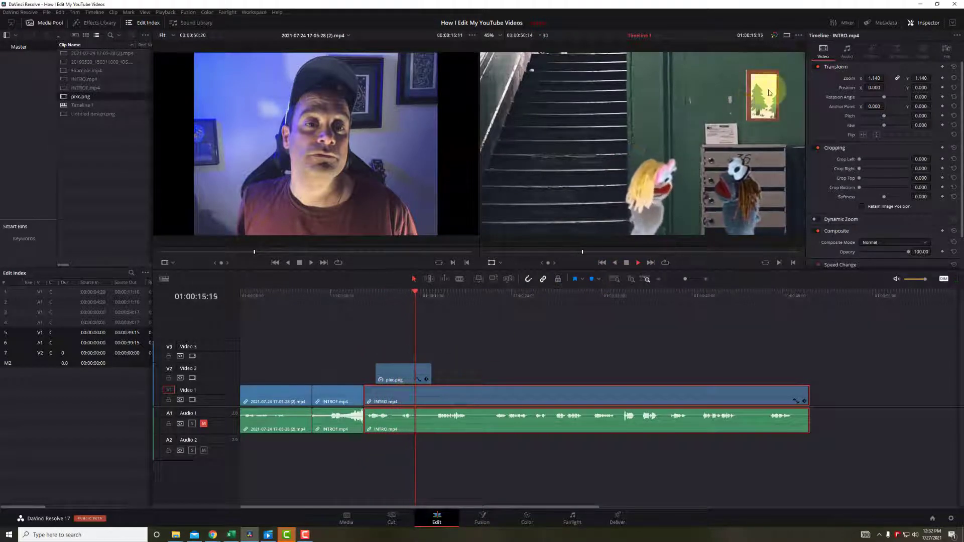
left_click(454, 290)
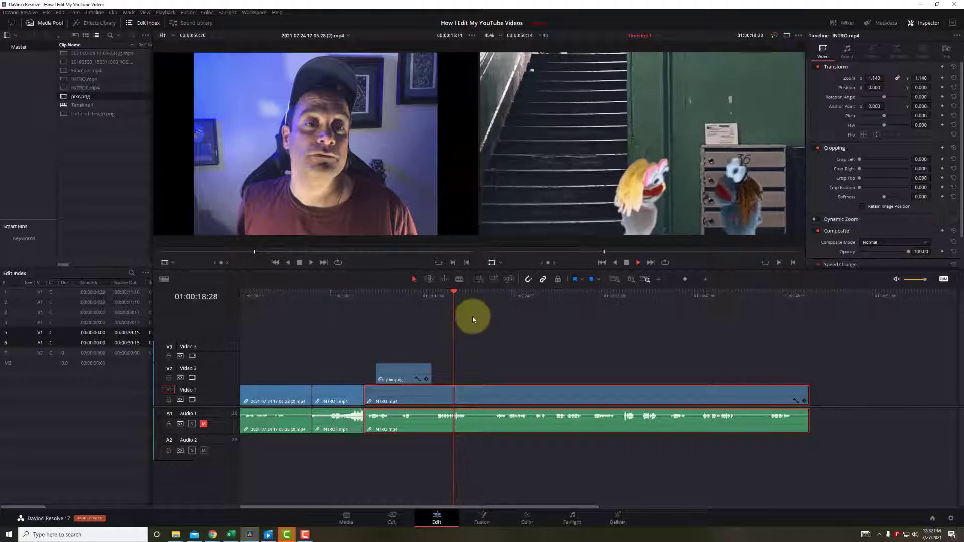
left_click(637, 262)
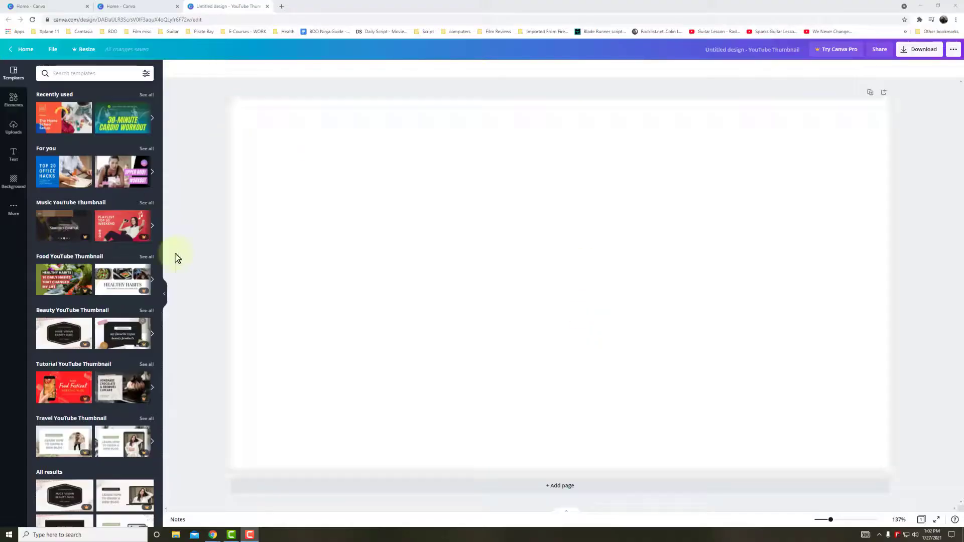
- Search 'animals' then 'bee', add the animated bee, and set the page background to green
type("animals")
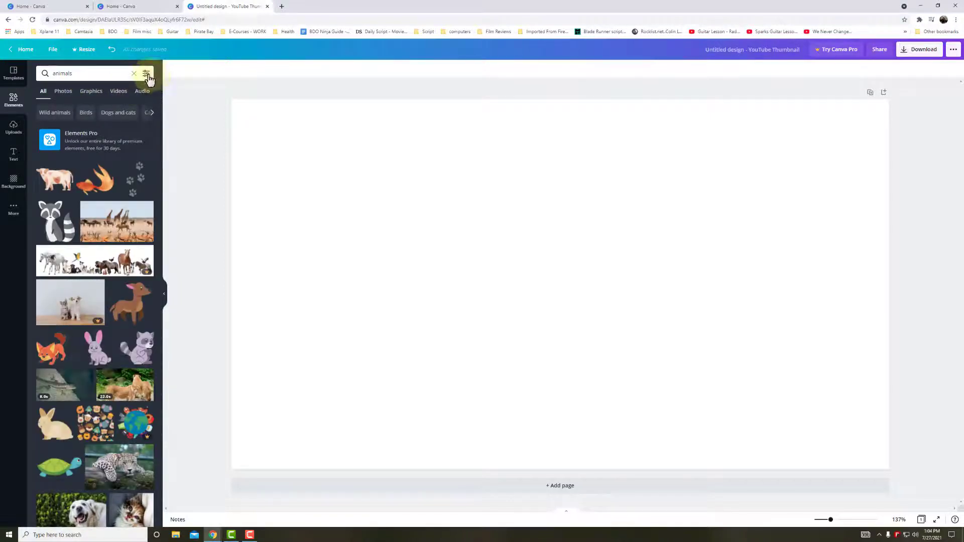
left_click(146, 73)
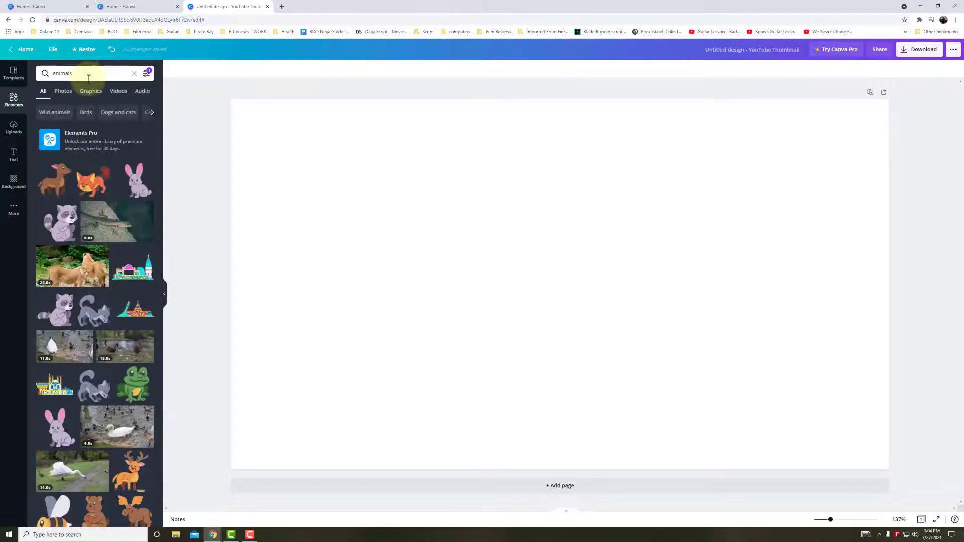
type("bee")
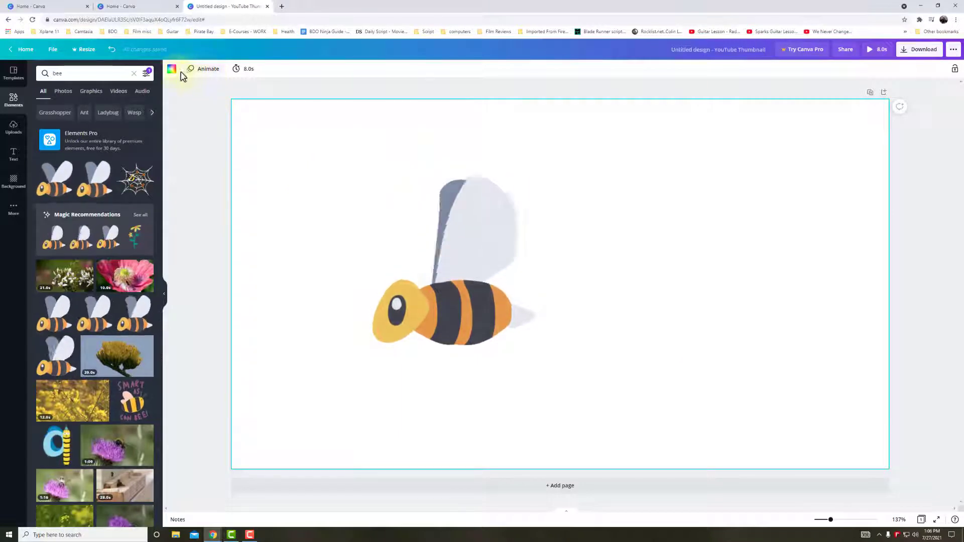
left_click(172, 68)
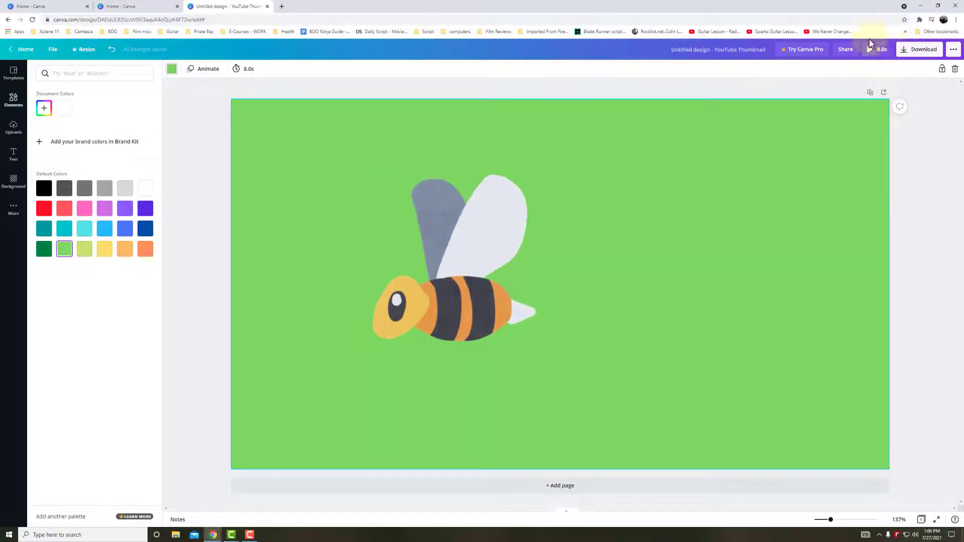
left_click(268, 534)
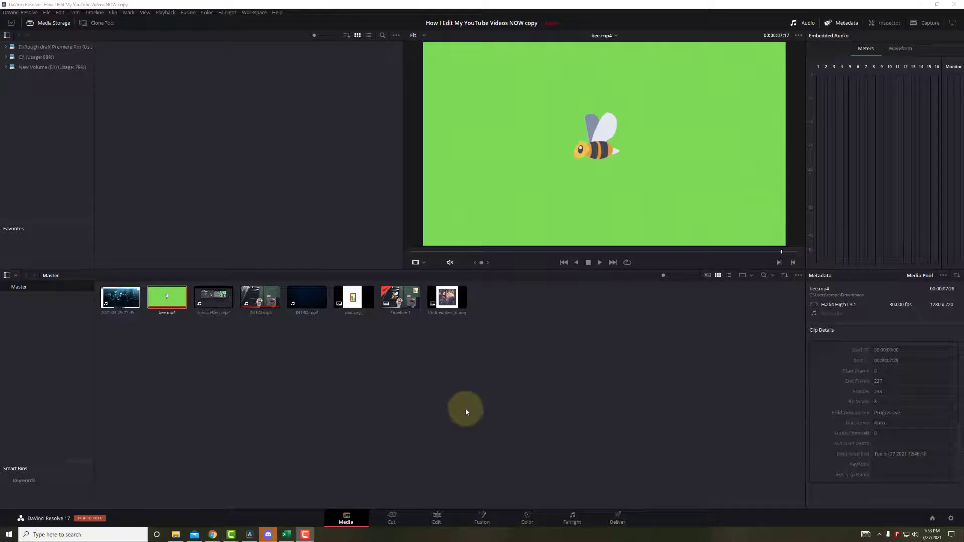
mouse_move(169, 286)
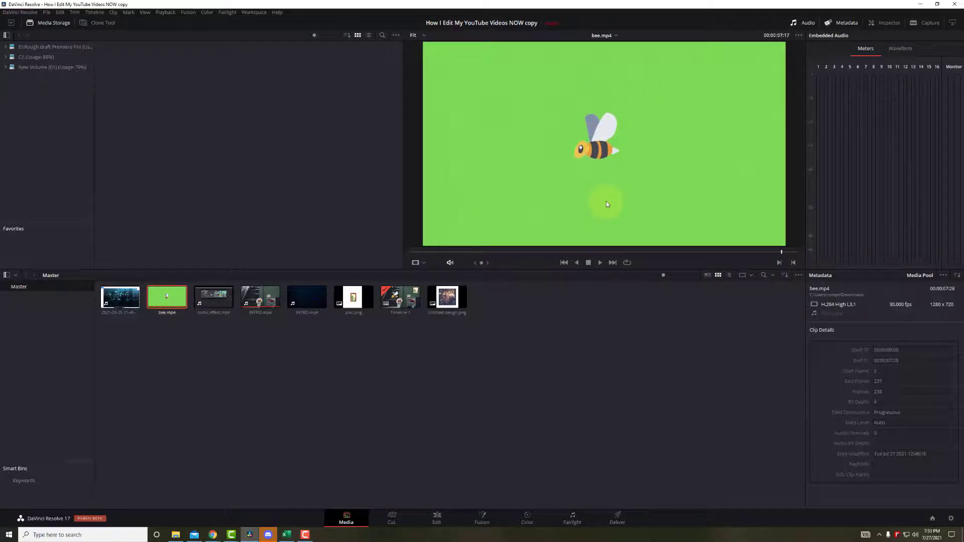
mouse_move(590, 358)
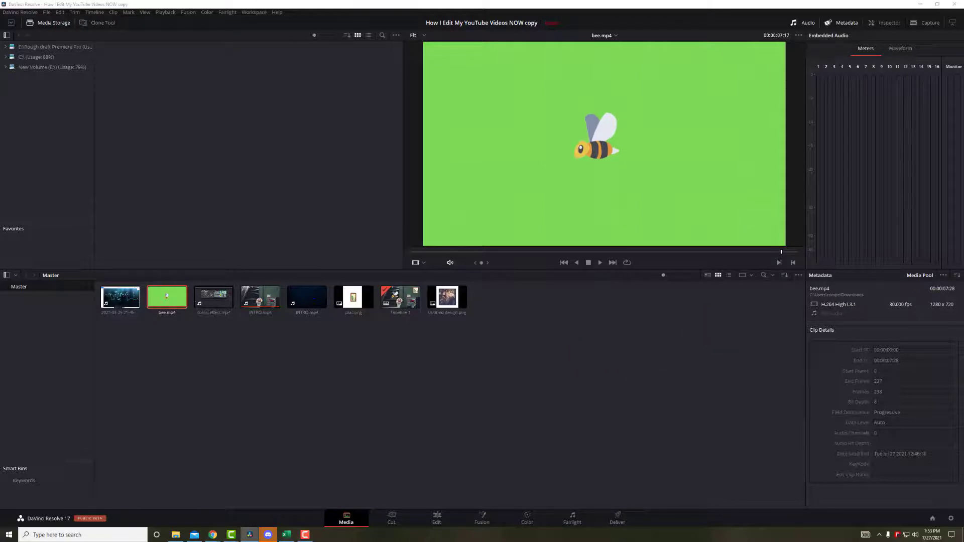
- Key the bee clip's green with the Qualifier, add an alpha output and show the keyed bee
left_click(526, 518)
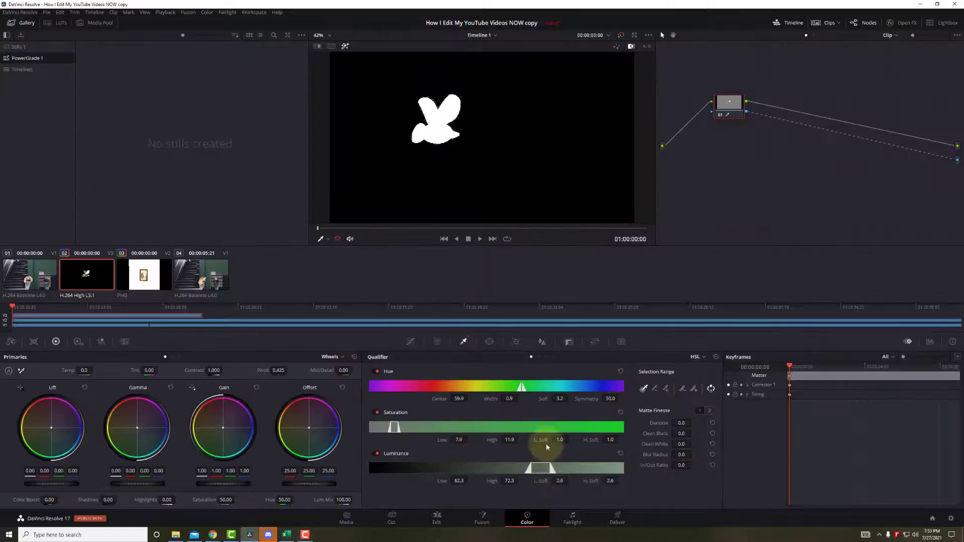
mouse_move(634, 328)
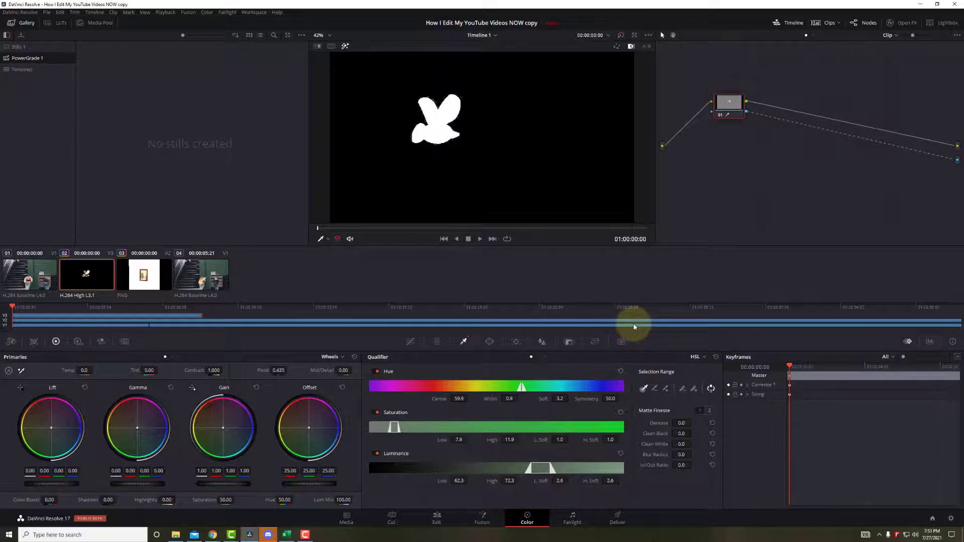
mouse_move(402, 314)
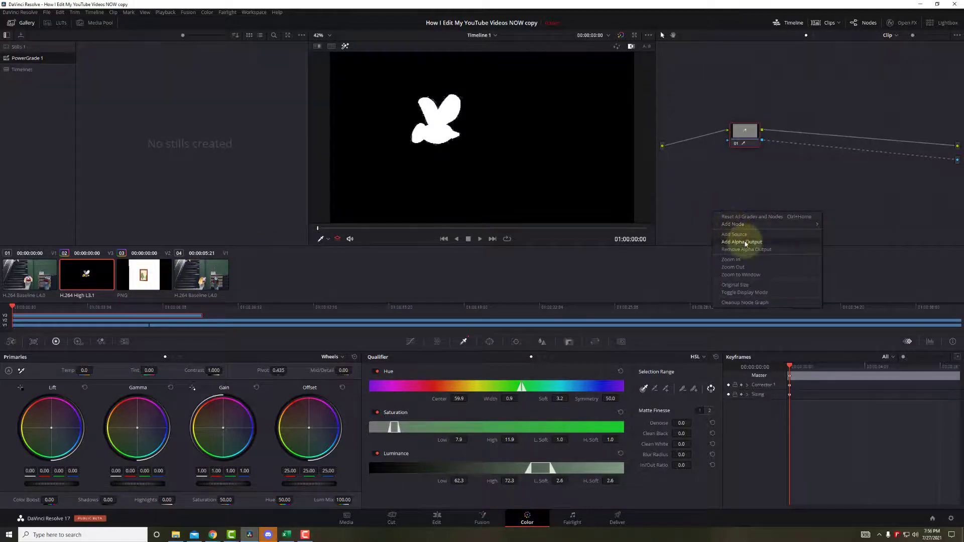
left_click(741, 242)
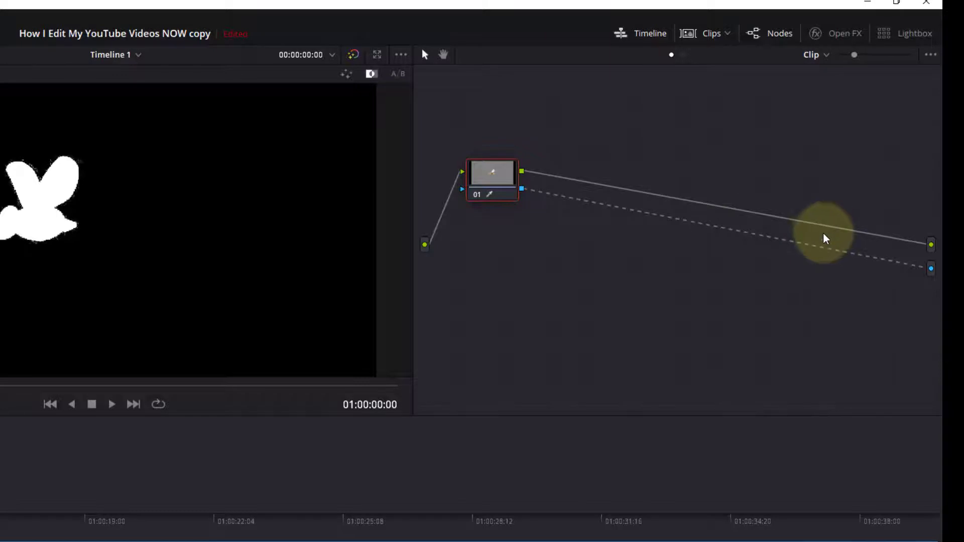
mouse_move(750, 294)
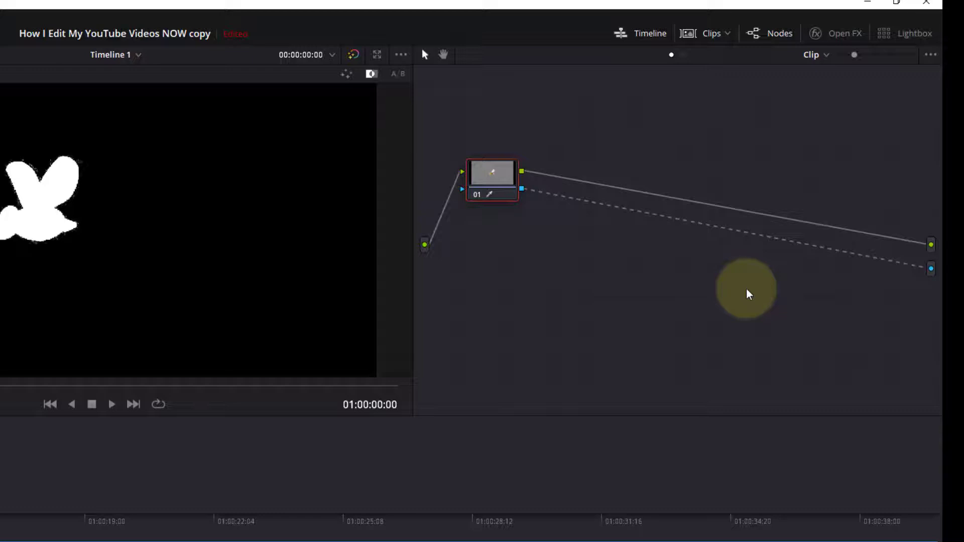
left_click(525, 518)
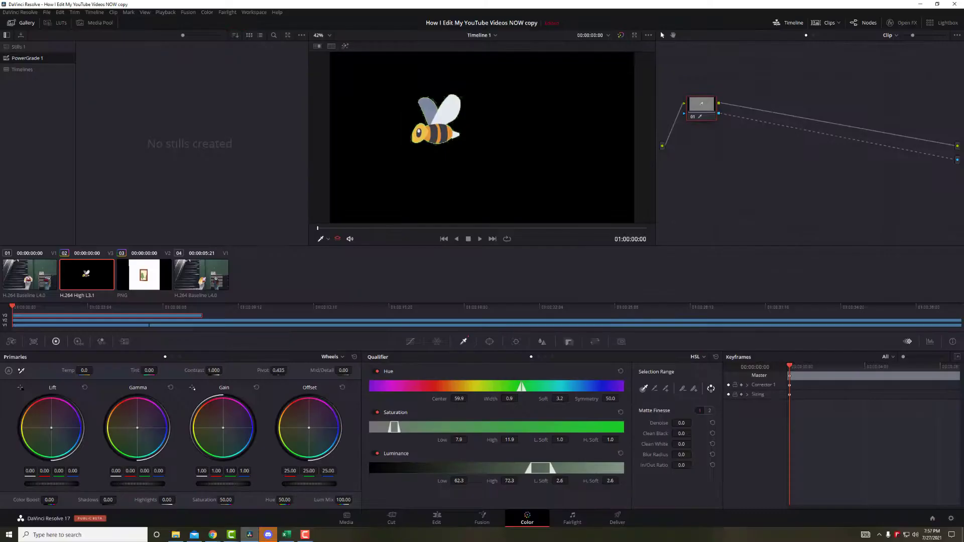
- Review the composite on the Edit page, selecting the pic.png frame clip and bee.mp4 clip
left_click(435, 518)
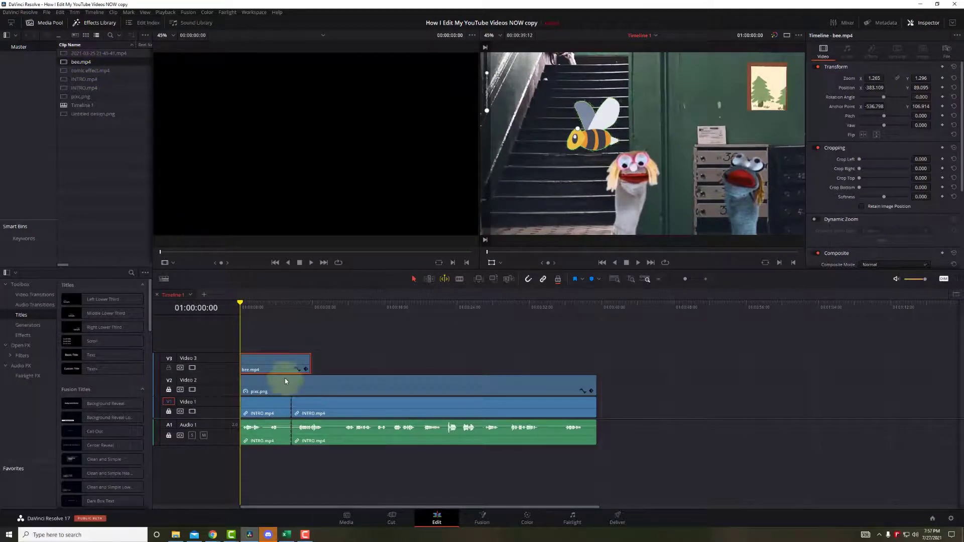
mouse_move(402, 319)
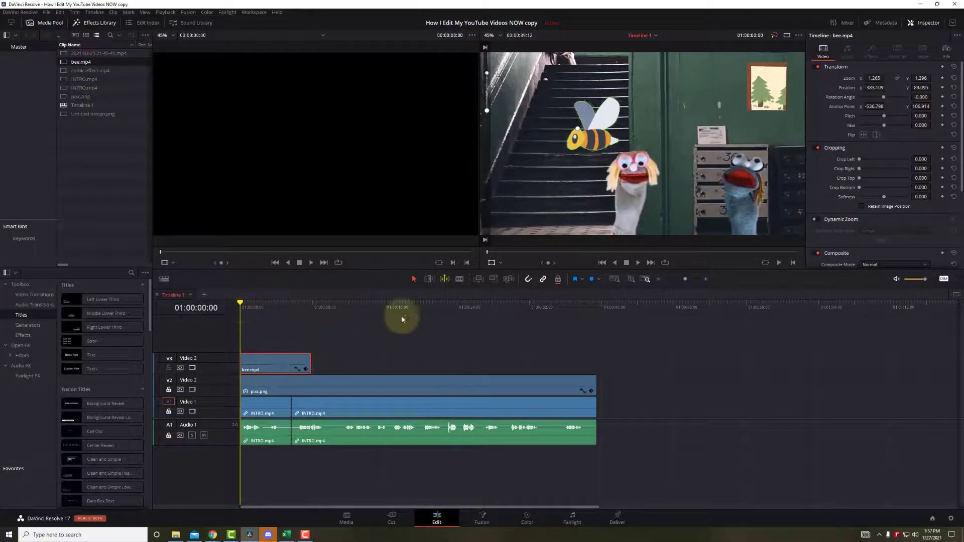
mouse_move(627, 272)
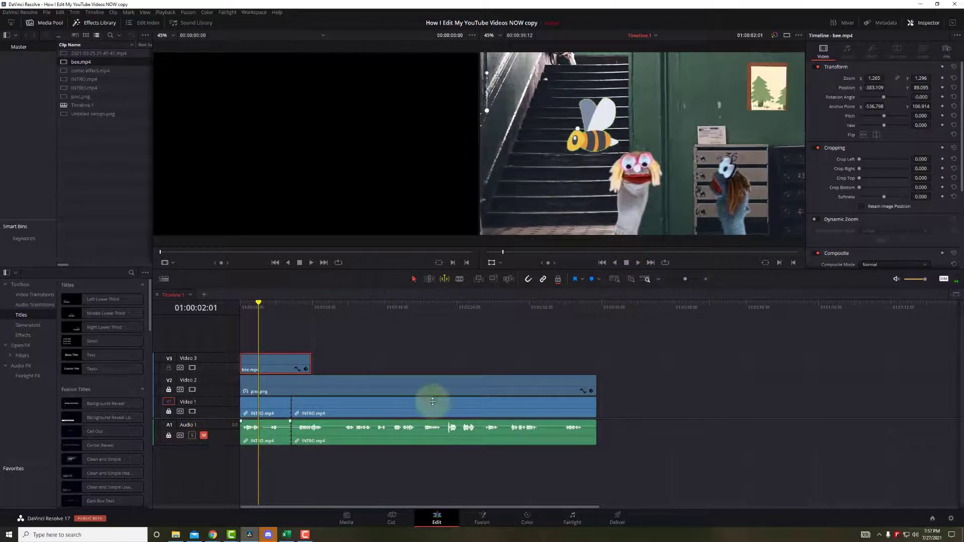
left_click(636, 262)
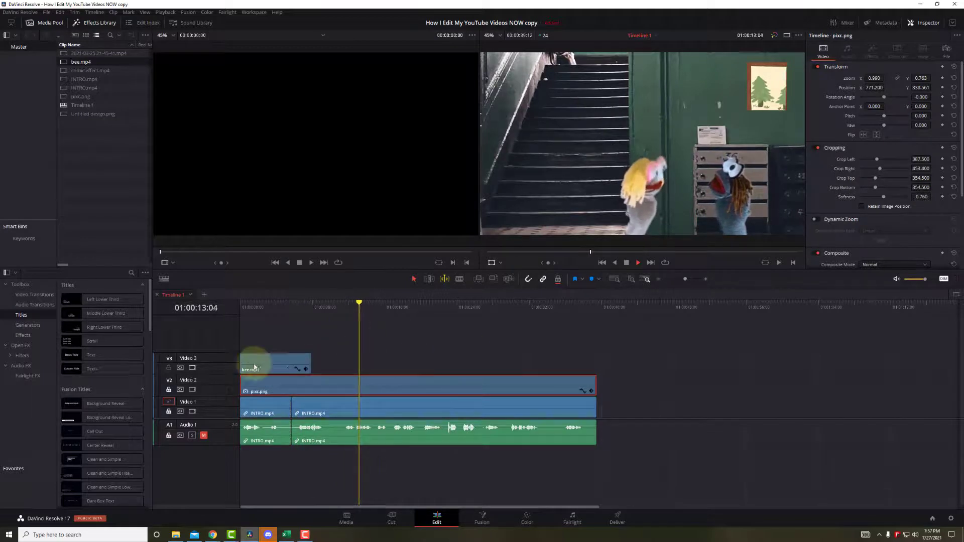
left_click(637, 262)
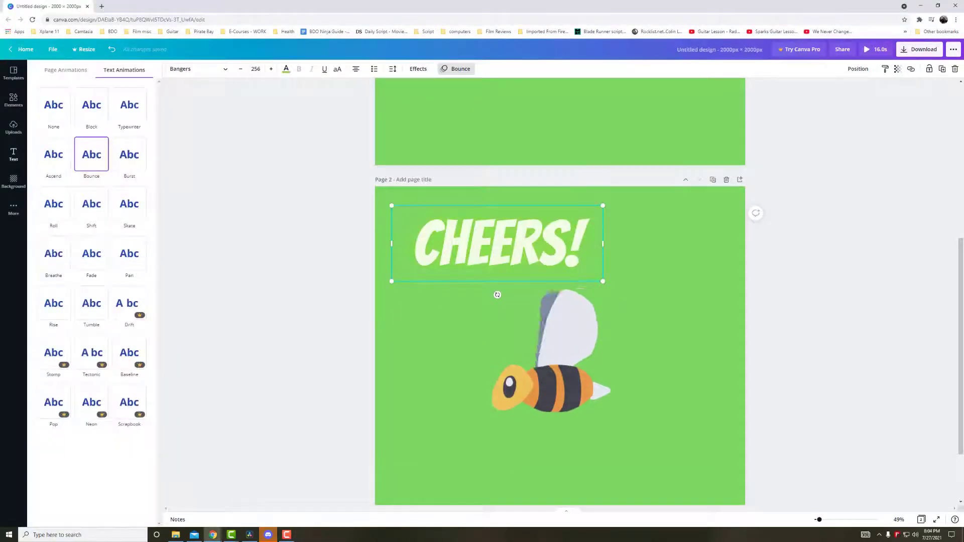
- Retype the CHEERS heading as BZZZZ
left_click(13, 154)
type("B")
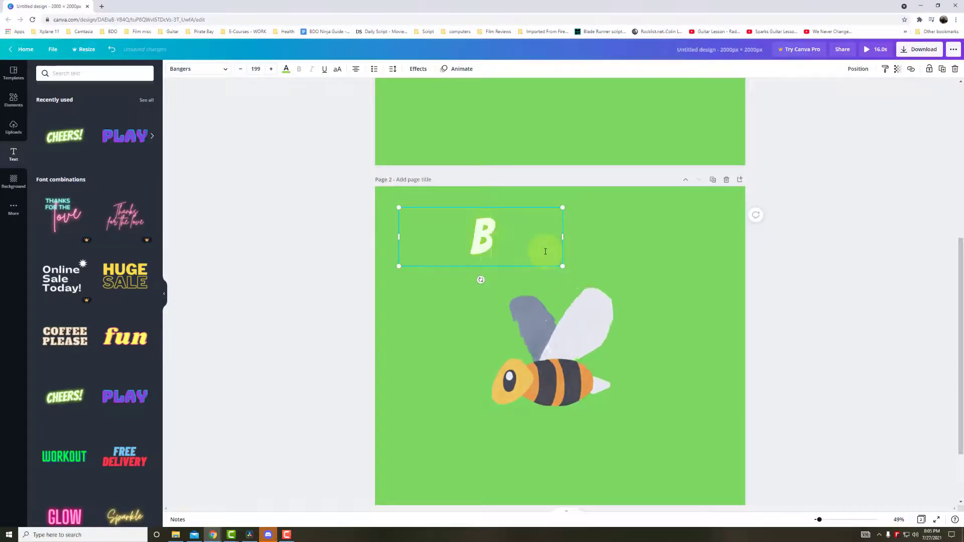
type("ZZZZ")
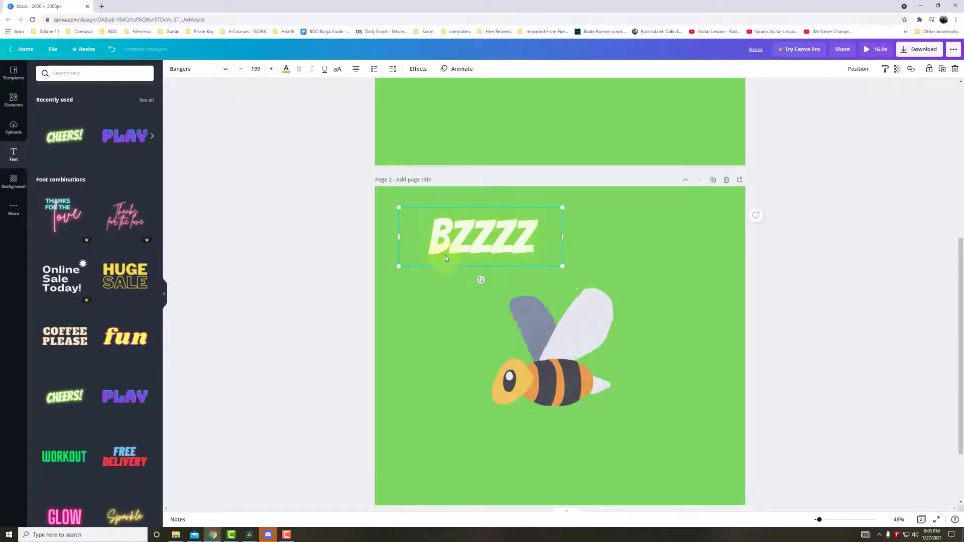
- Try Block, Bounce, Fade, Breathe and Shift animations and settle on Fade for BZZZZ
left_click(462, 68)
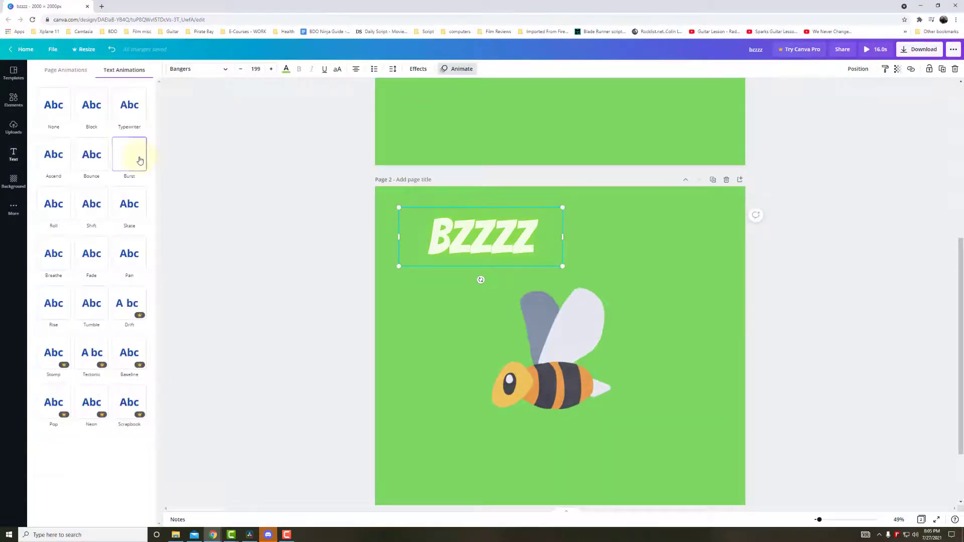
left_click(92, 104)
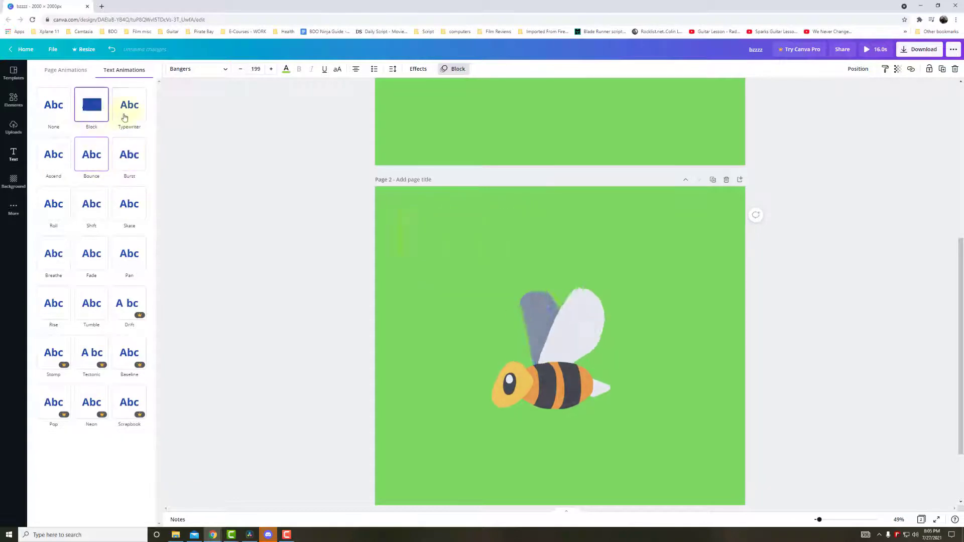
left_click(92, 154)
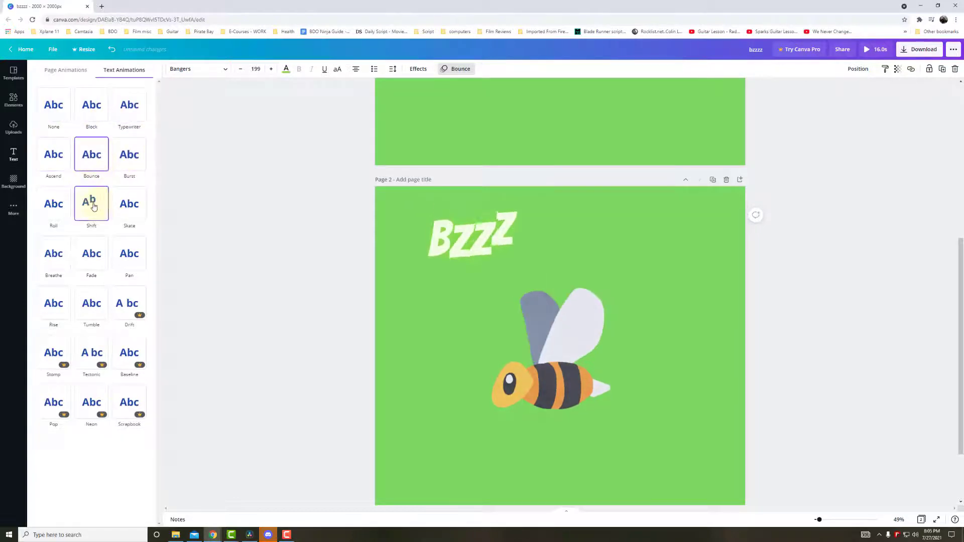
left_click(91, 253)
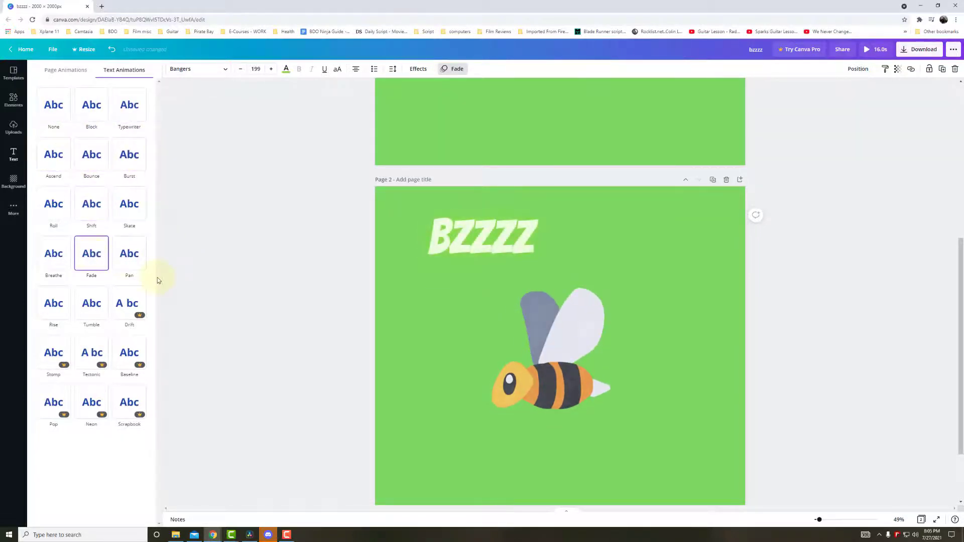
left_click(53, 253)
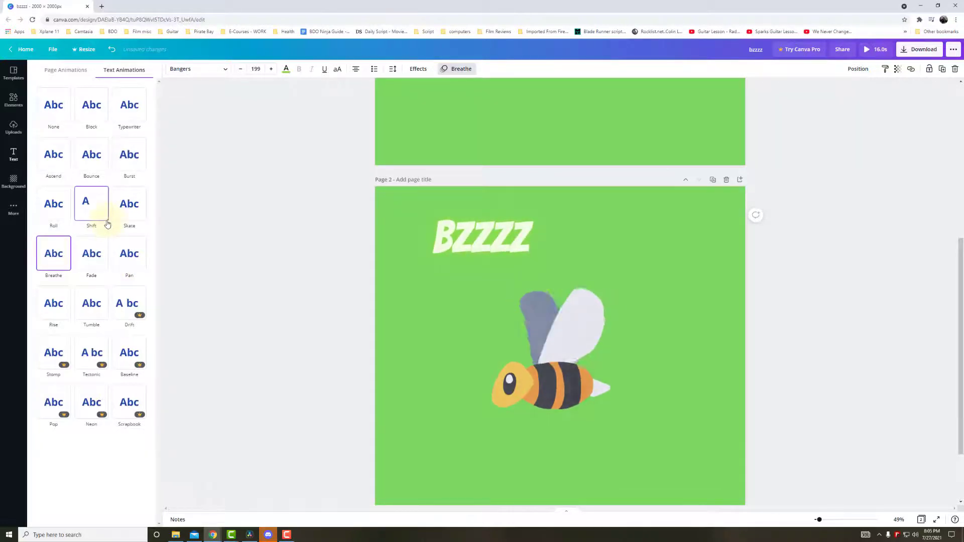
left_click(91, 204)
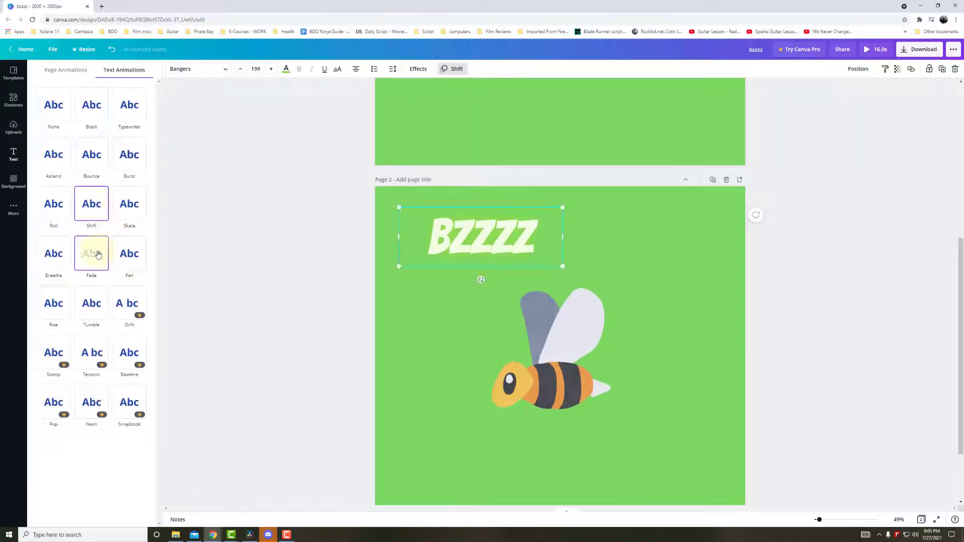
left_click(92, 254)
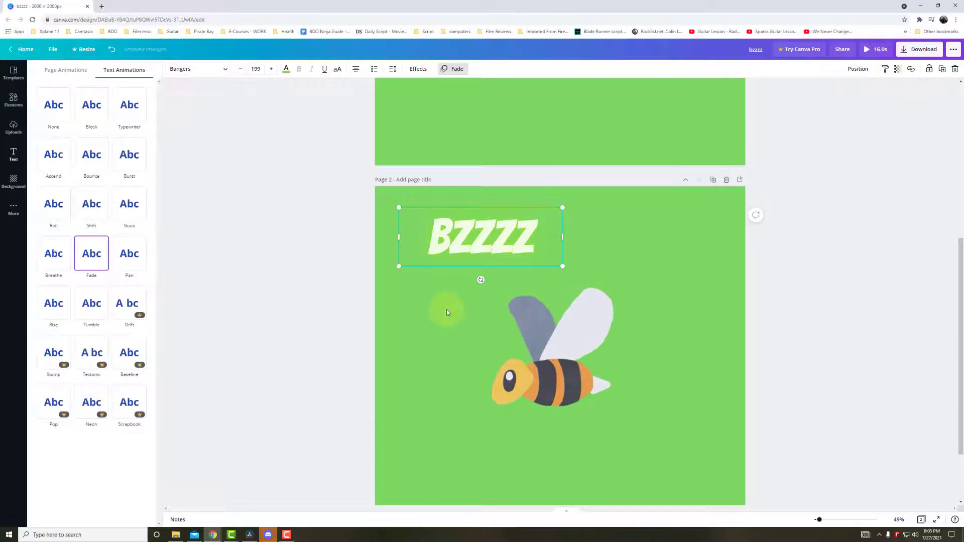
left_click(13, 153)
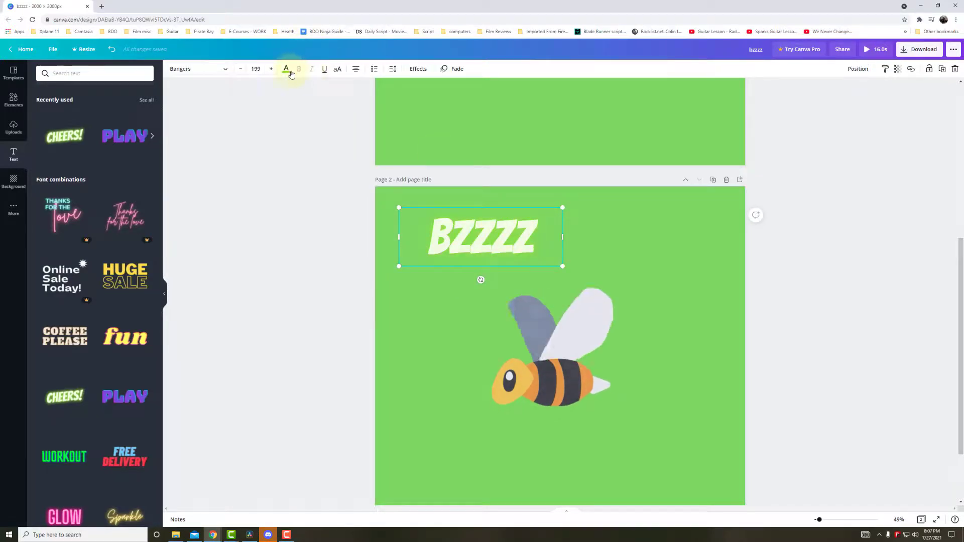
- Pick a new colour for the BZZZZ text from the Text color swatches
left_click(286, 69)
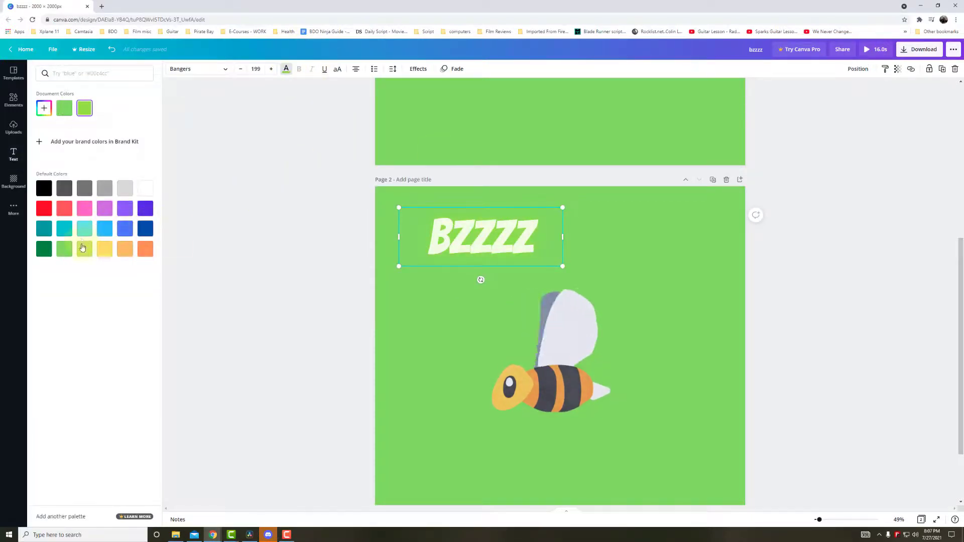
left_click(104, 249)
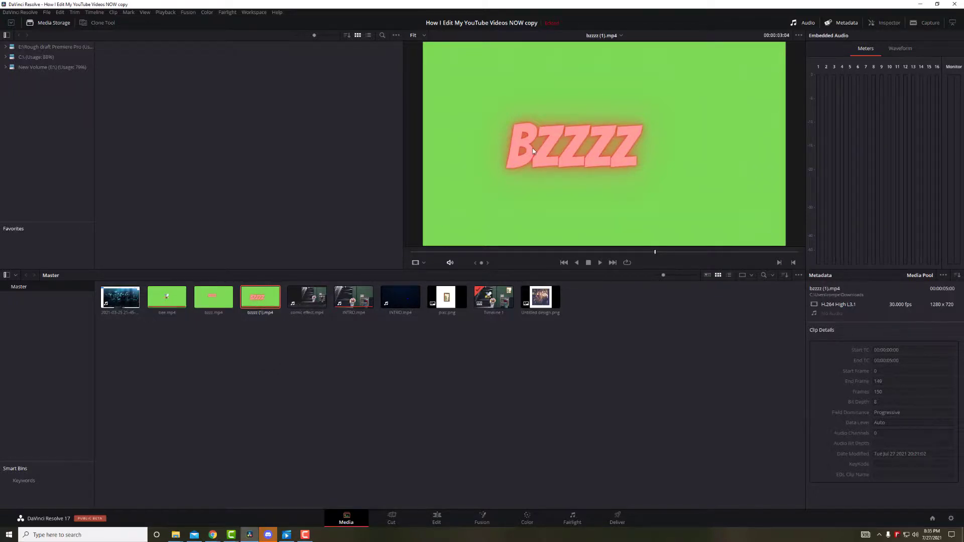
- Place bzzzz (1).mp4 on Video 4 and key its green on the Color page
left_click(437, 518)
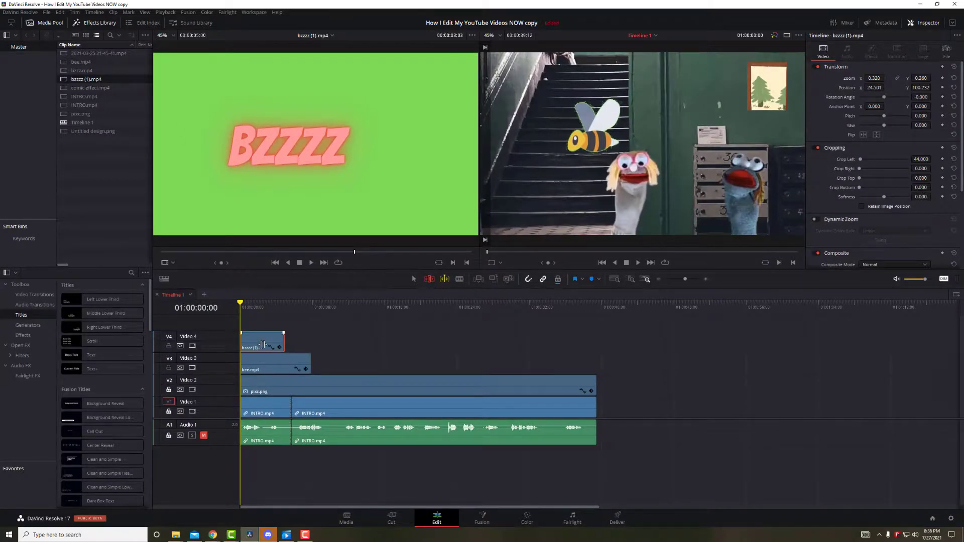
left_click(525, 518)
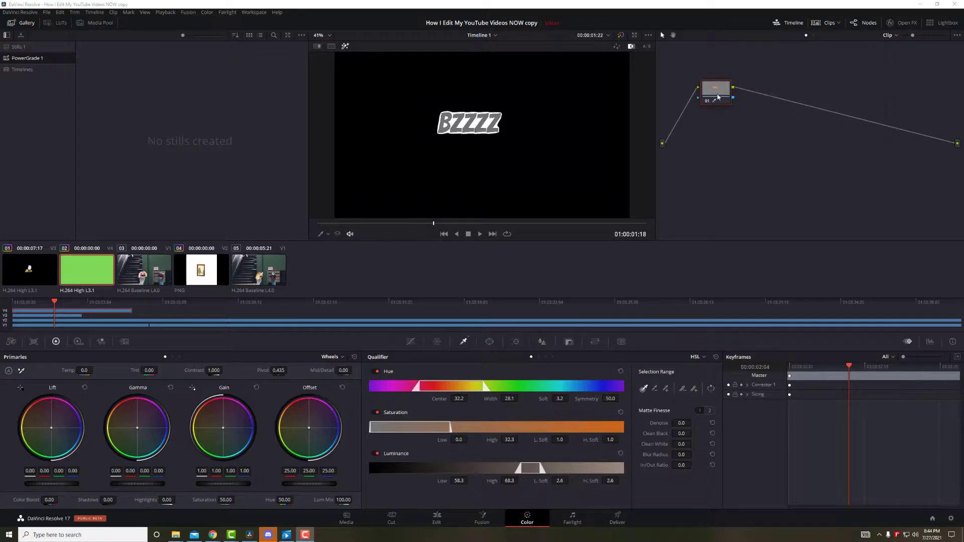
left_click(436, 518)
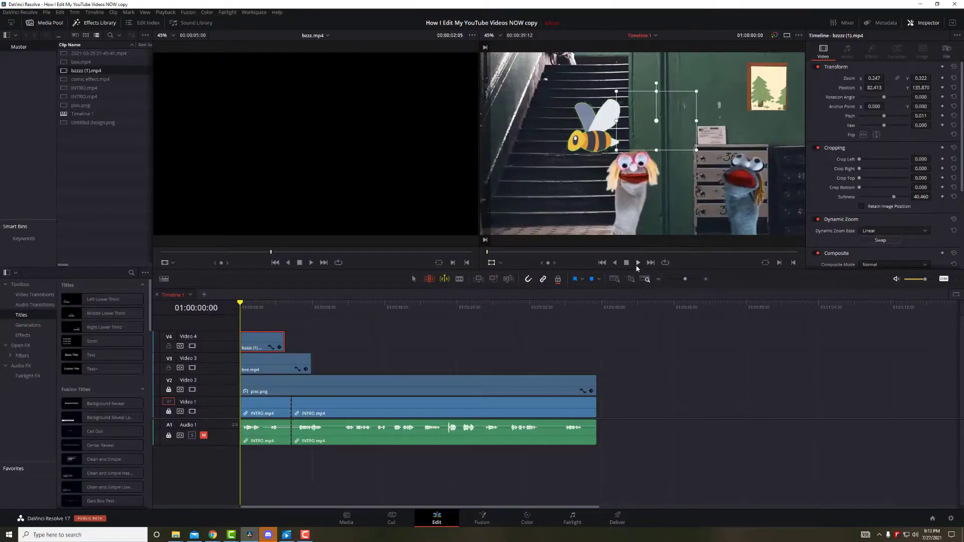
left_click(636, 262)
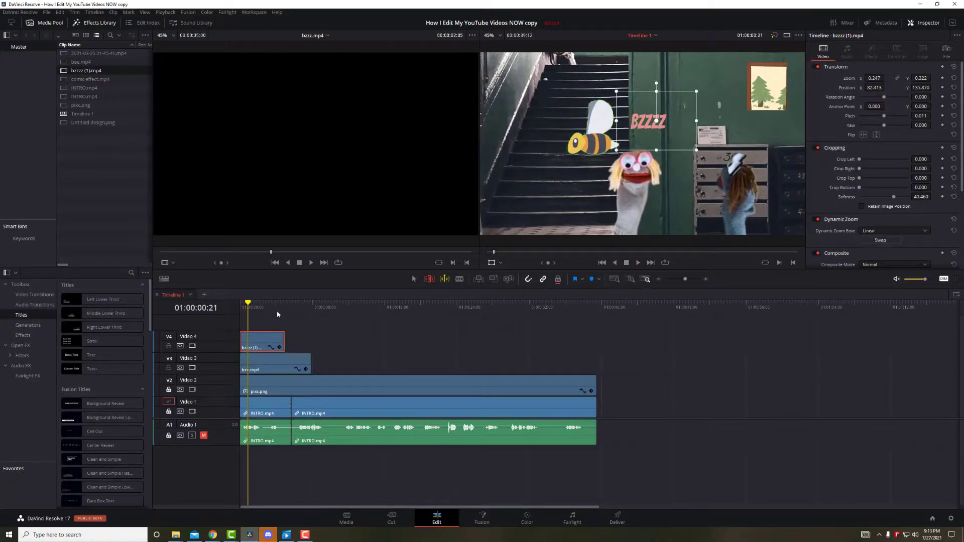
left_click(277, 362)
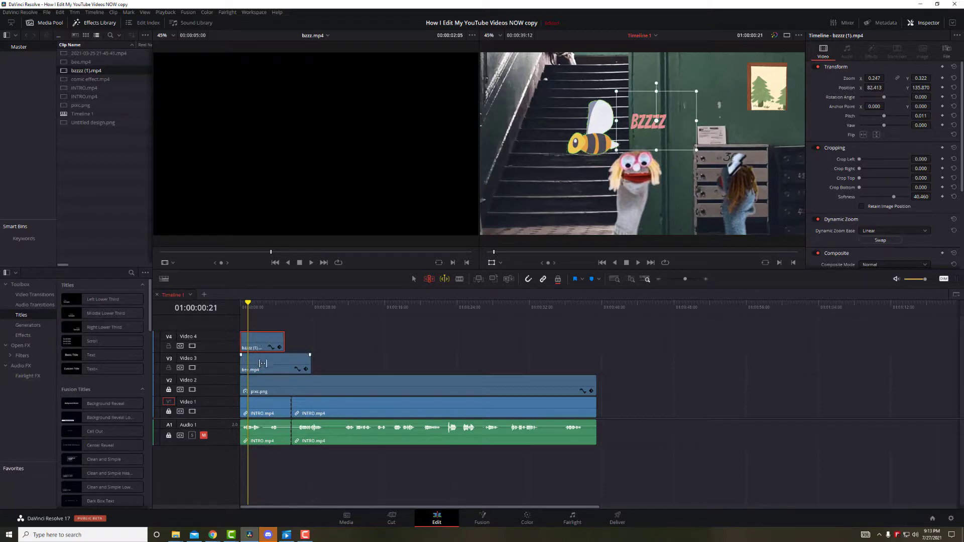
left_click(273, 368)
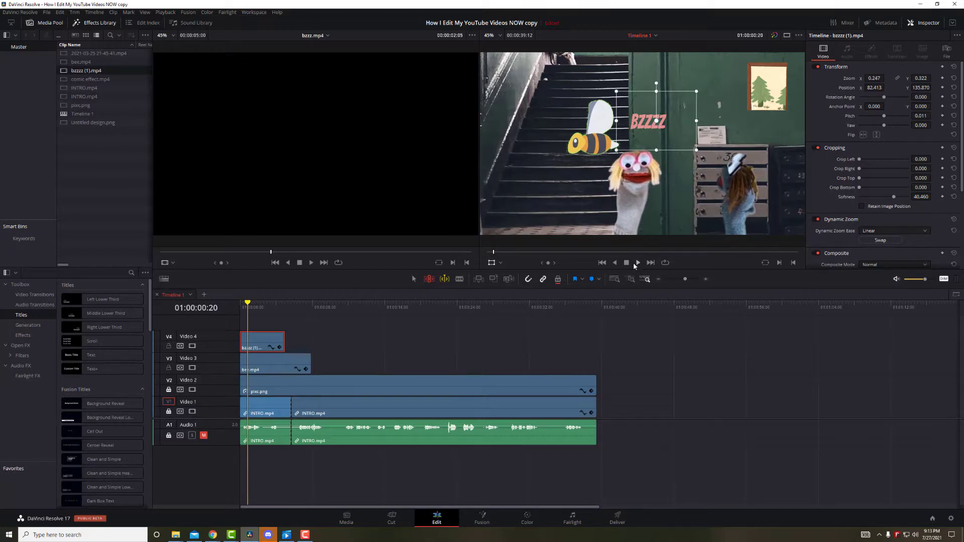
mouse_move(626, 263)
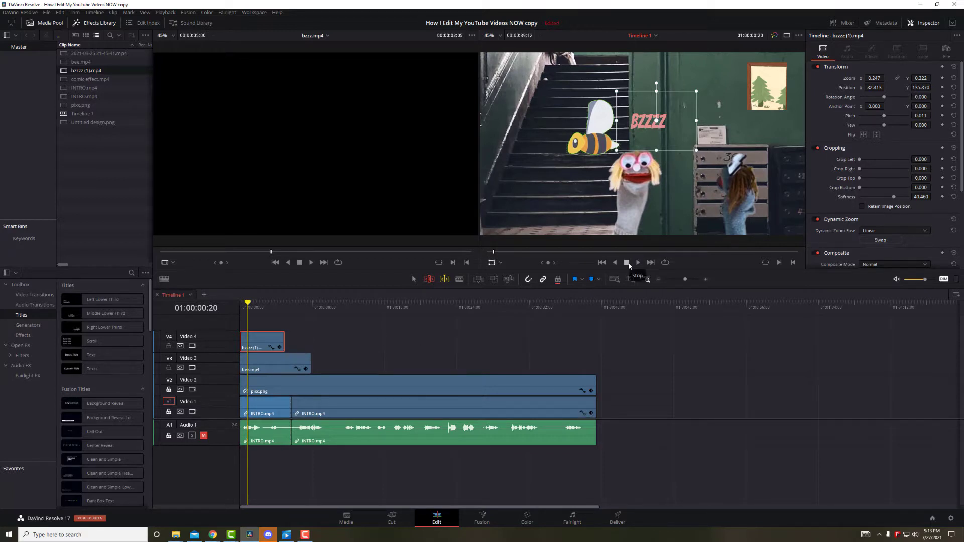
left_click(626, 262)
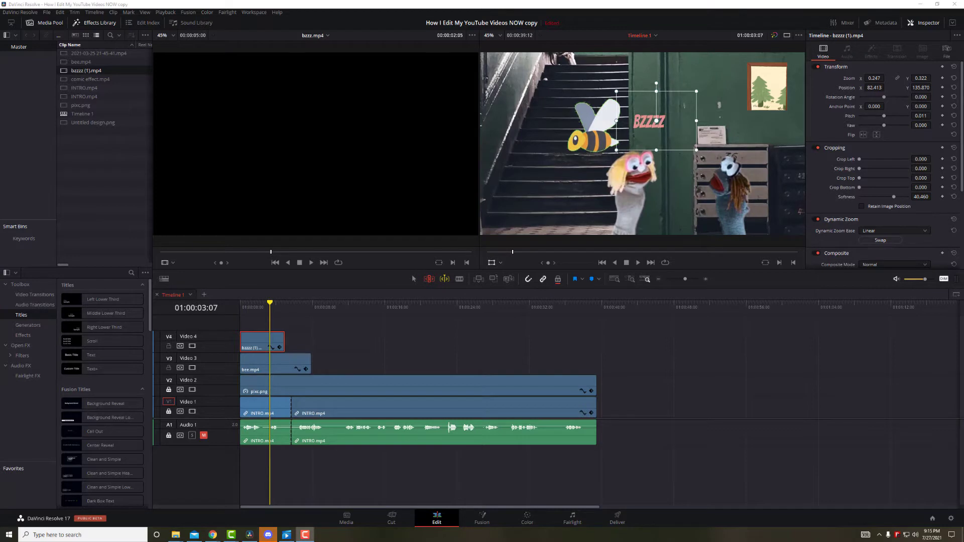